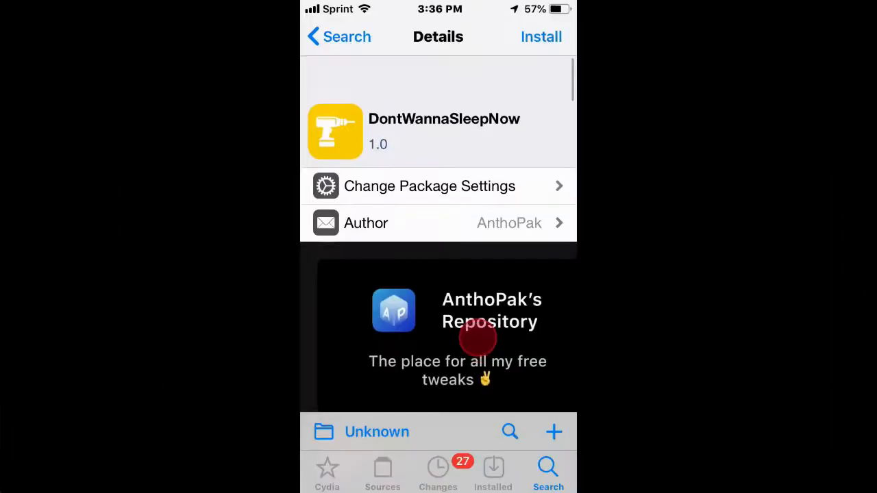
Scroll the DontWannaSleepNow, PanCake and NotiVibe pages and reach Sleepizy 2's $1.99 description
scroll(up, 3)
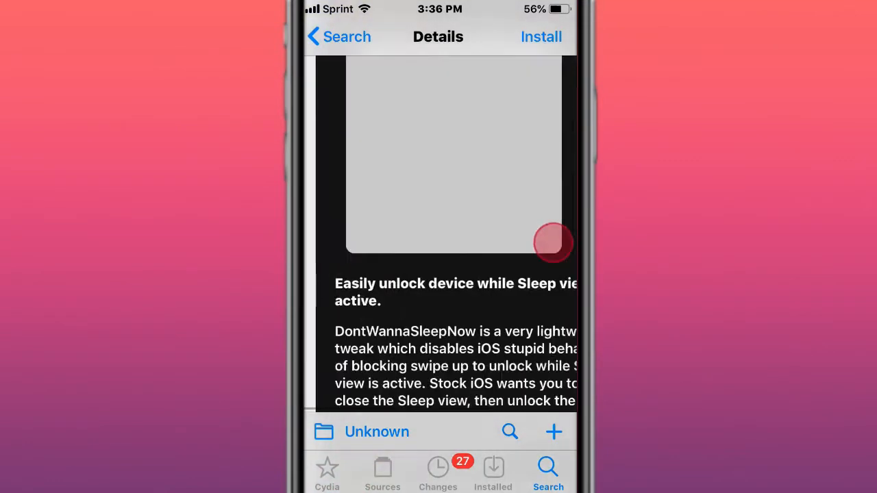
scroll(up, 3)
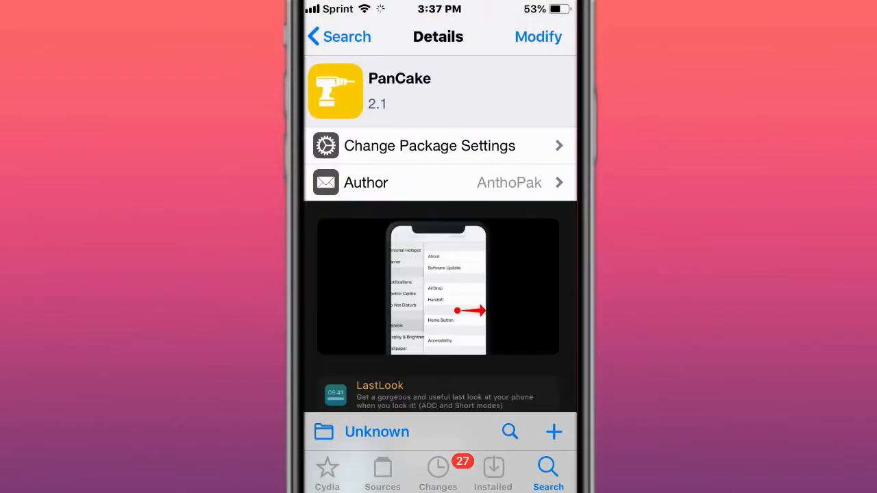
scroll(down, 3)
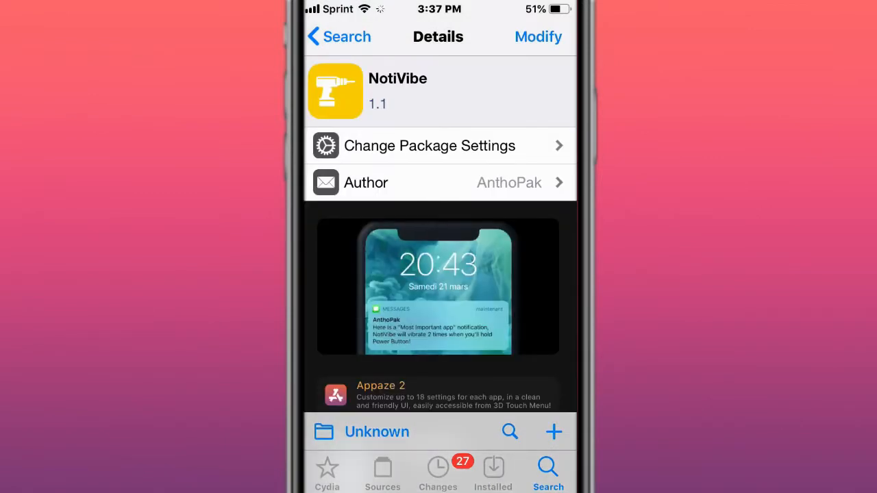
scroll(down, 3)
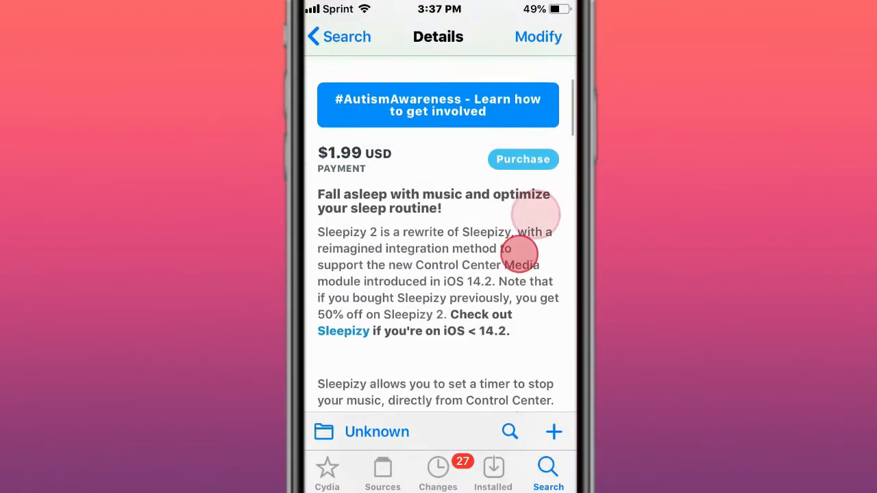
Read Sleepizy 2's feature list, a notification tweak and SpotiLove down to My Other Tweaks
scroll(up, 3)
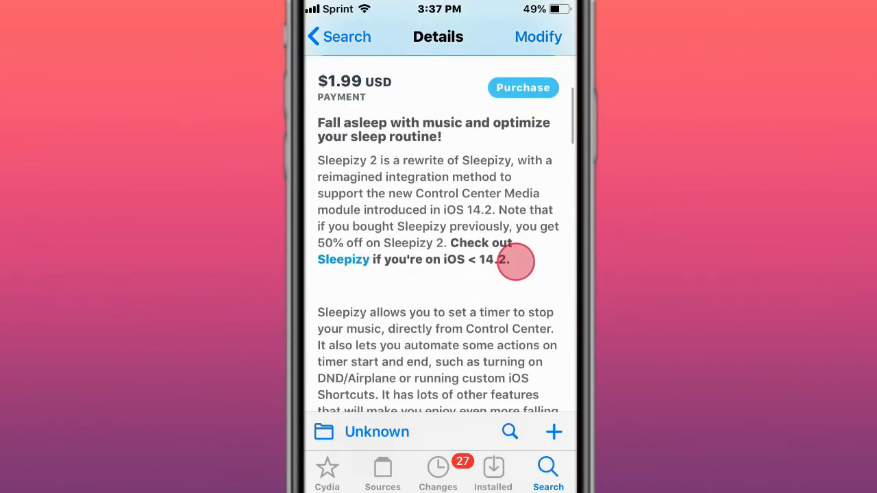
scroll(up, 3)
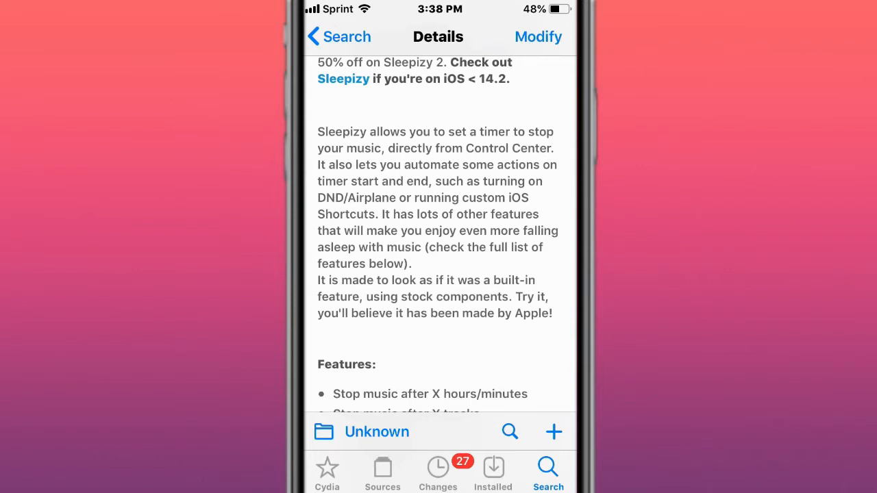
scroll(down, 3)
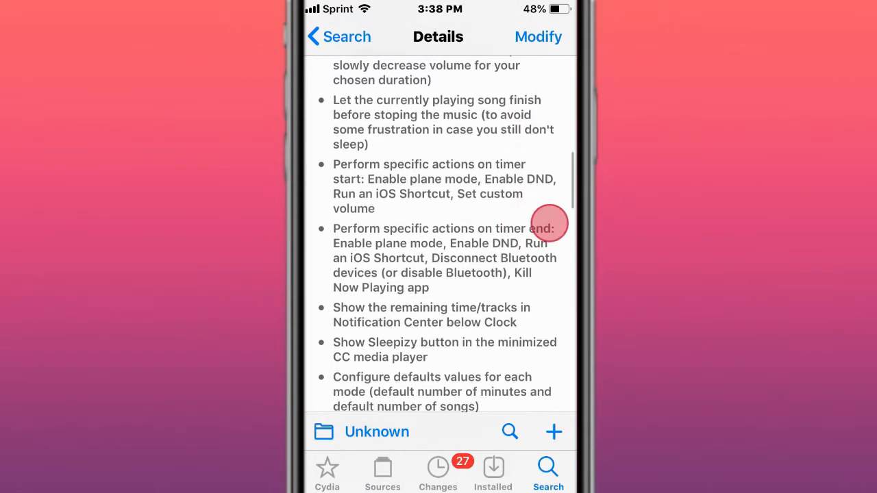
scroll(up, 3)
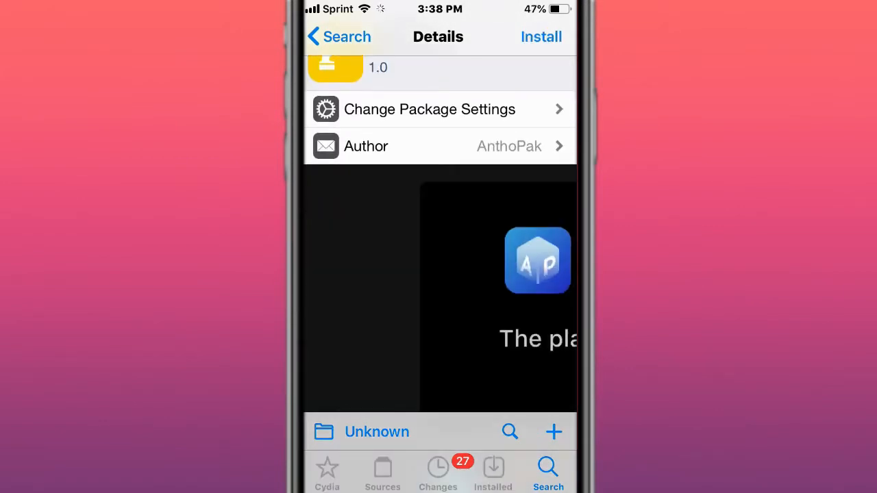
scroll(down, 3)
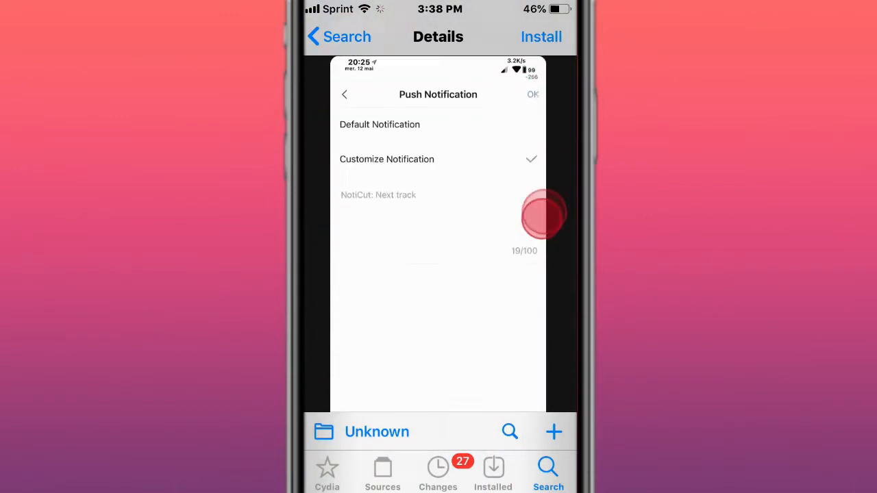
scroll(up, 3)
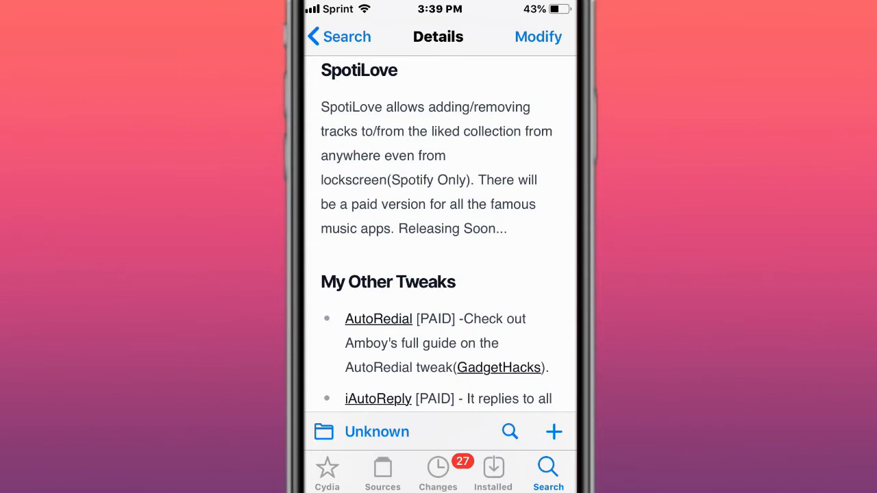
Go into the iAutoReply package and read through its description
scroll(down, 3)
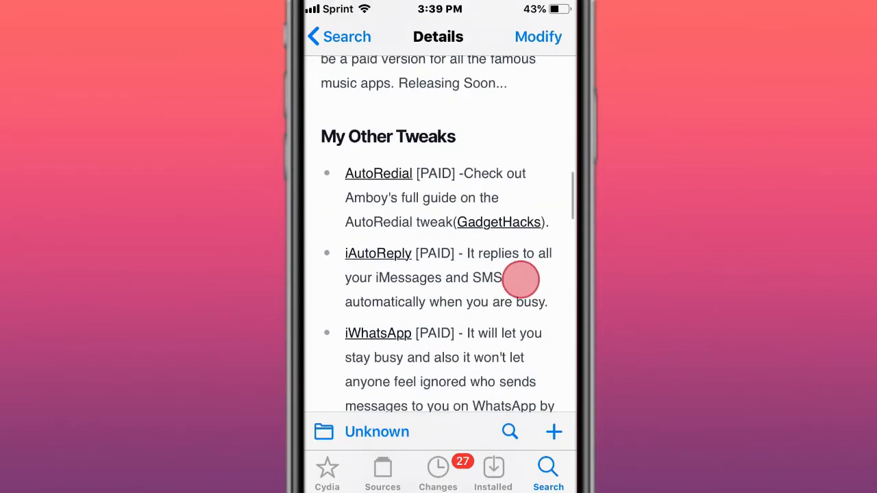
click(378, 252)
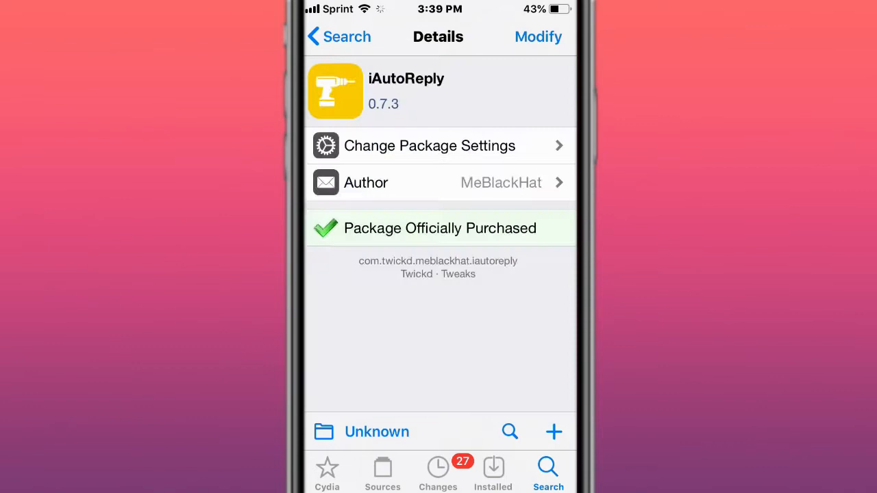
scroll(down, 3)
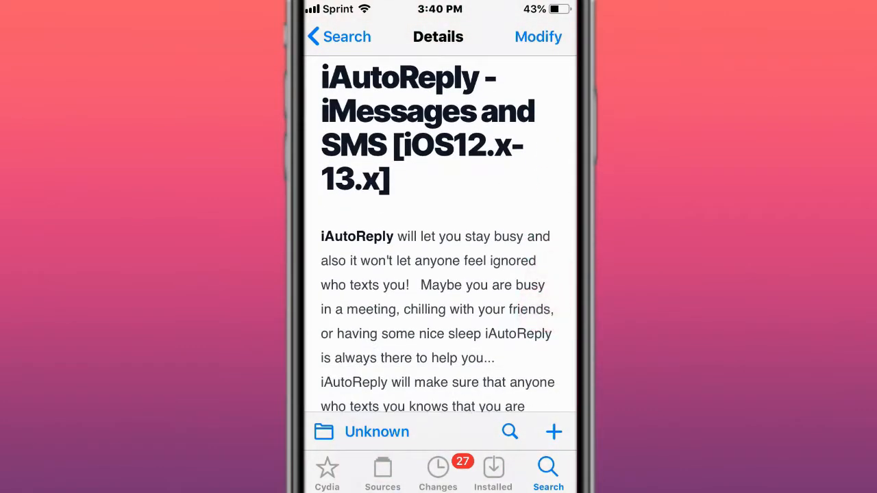
scroll(down, 3)
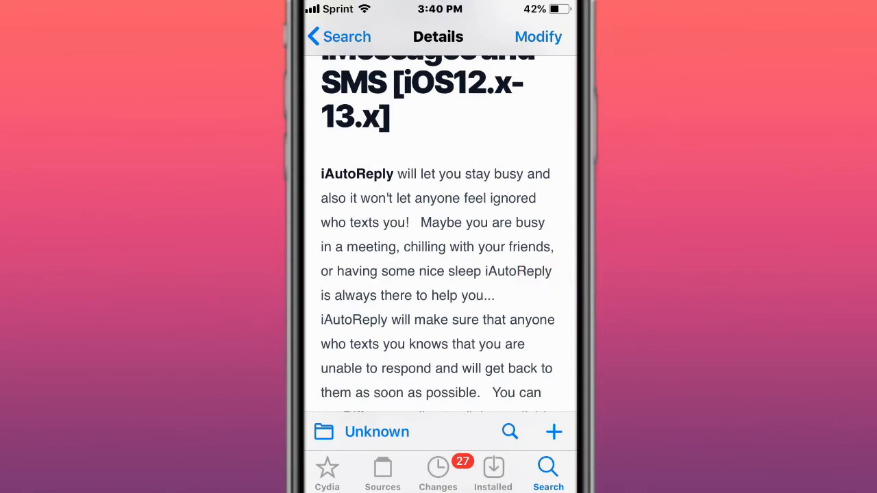
Look over AutoRedial's $2.99 page and Snapify, landing on Super Recorder X+ at $3.99
scroll(up, 3)
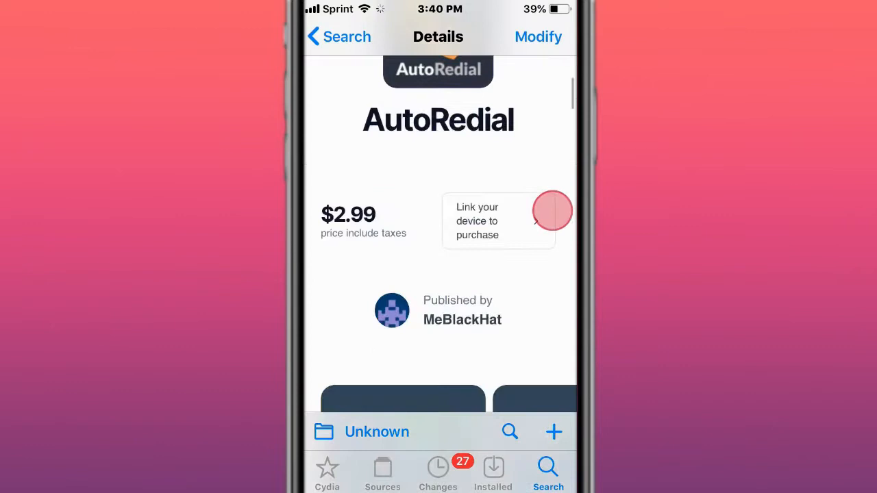
scroll(down, 3)
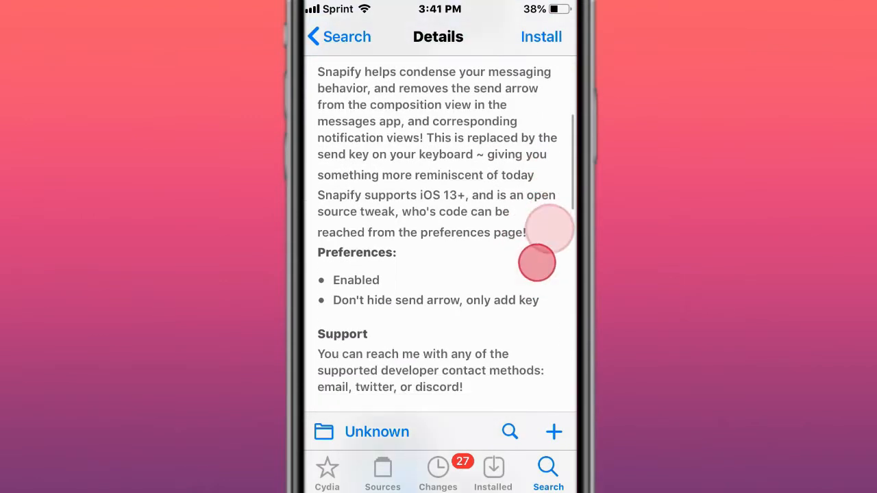
scroll(down, 3)
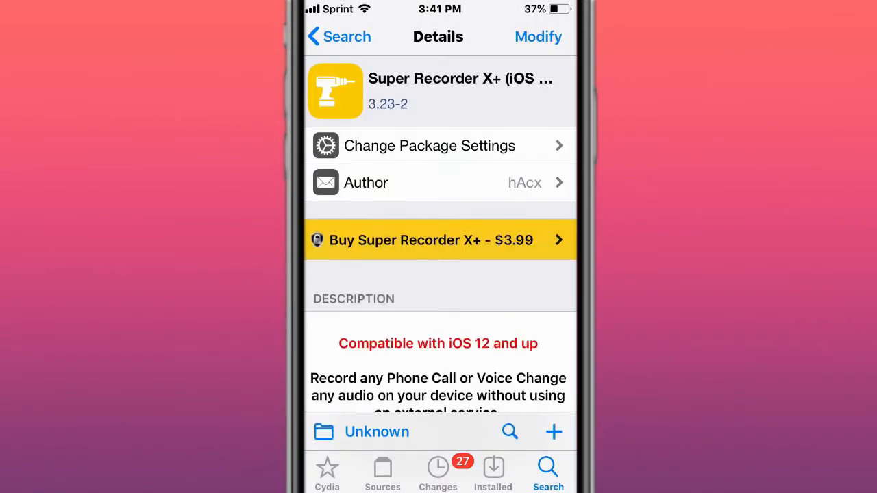
Read Super Recorder X+'s full feature description and legal notice
scroll(down, 3)
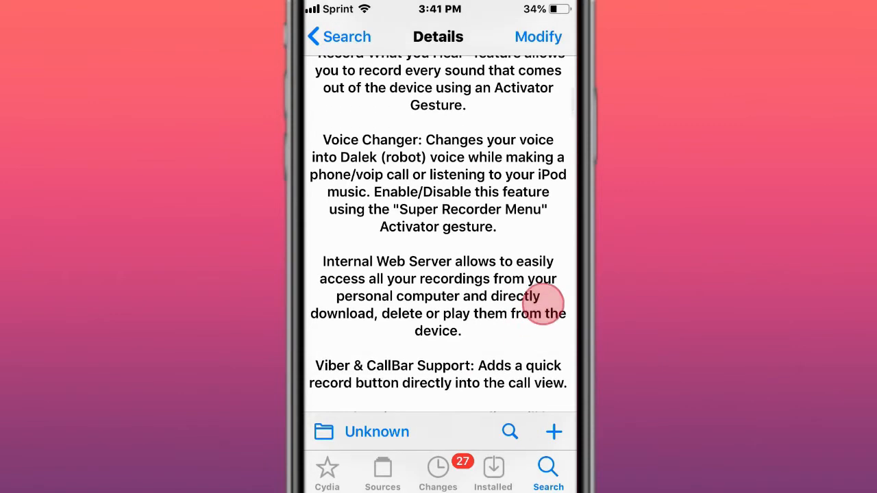
scroll(up, 3)
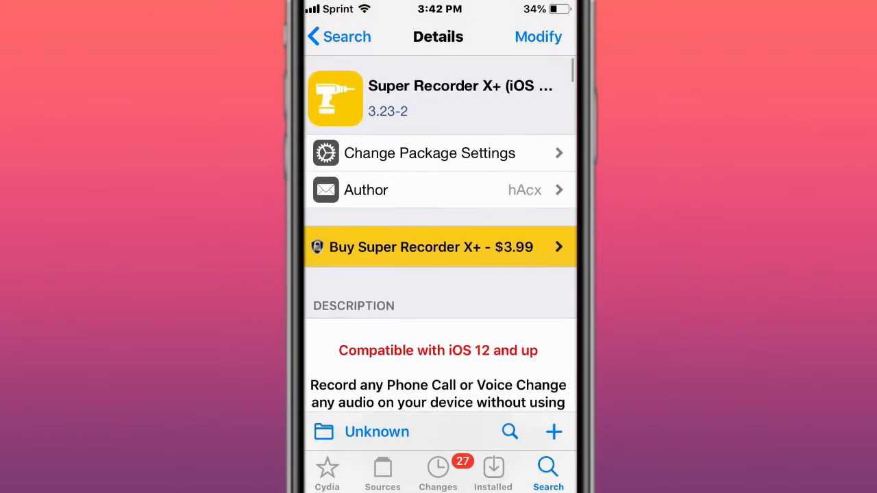
scroll(up, 3)
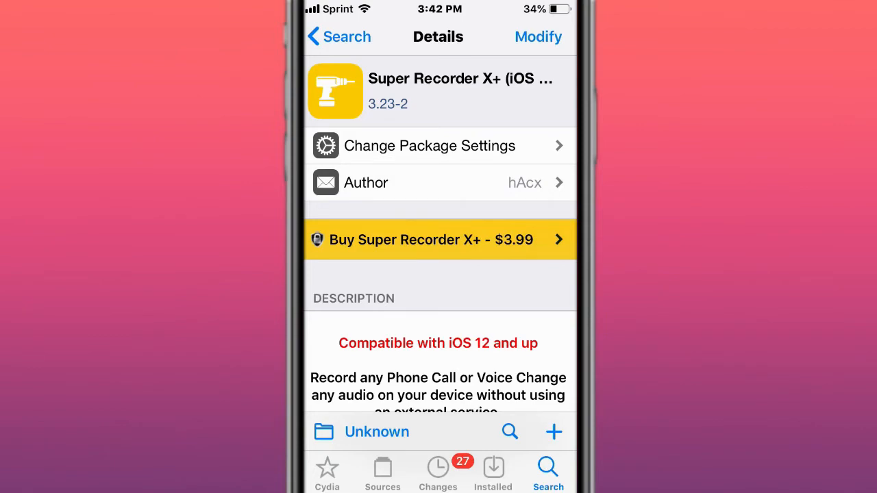
scroll(down, 3)
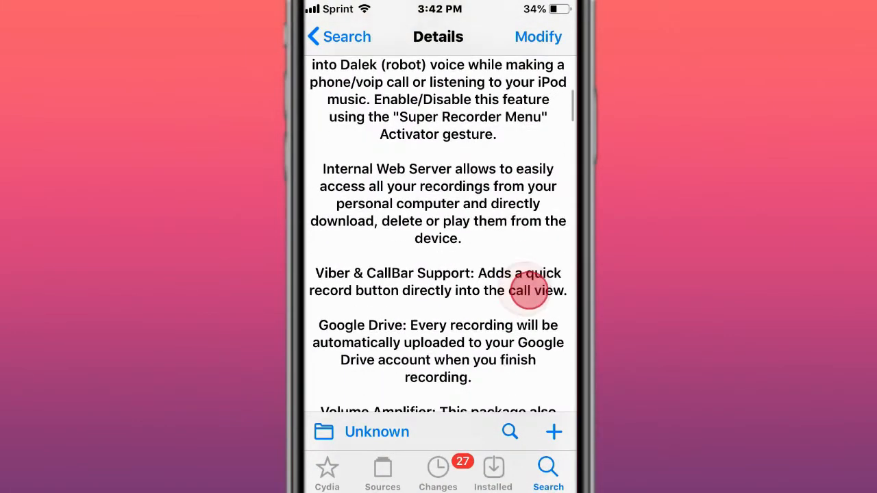
scroll(down, 3)
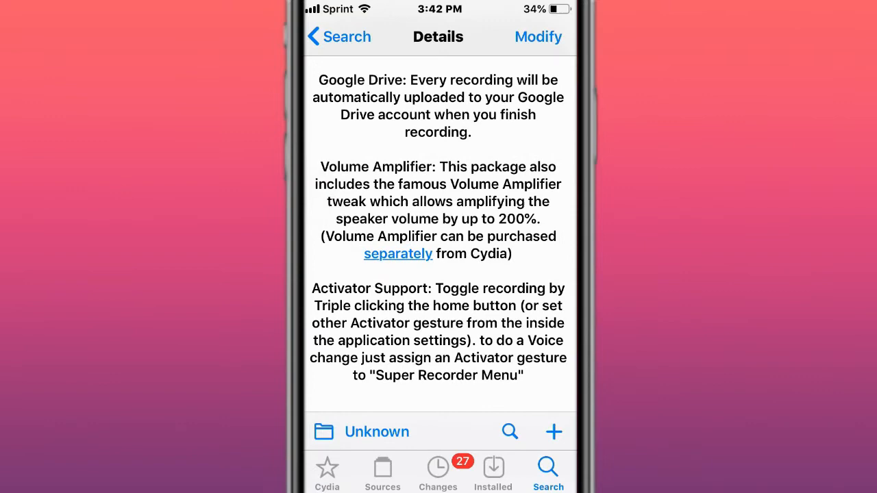
Scroll back through the listing and land on the YouPIP package page
scroll(up, 3)
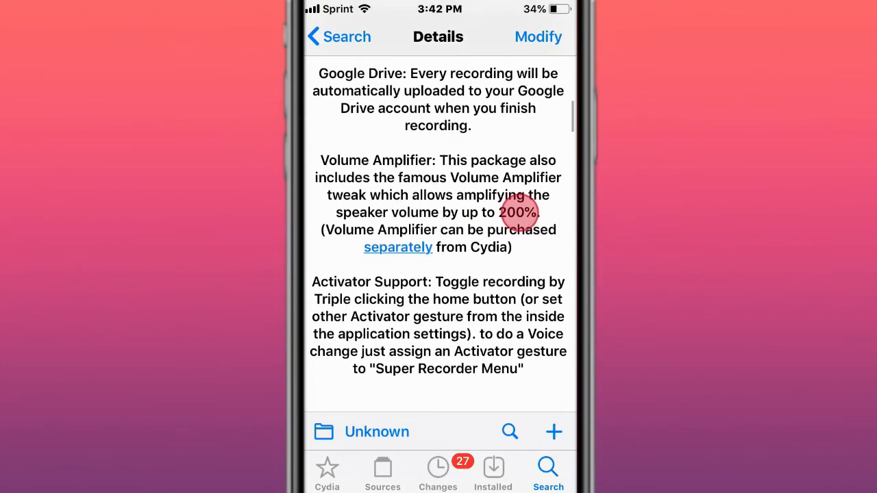
scroll(up, 3)
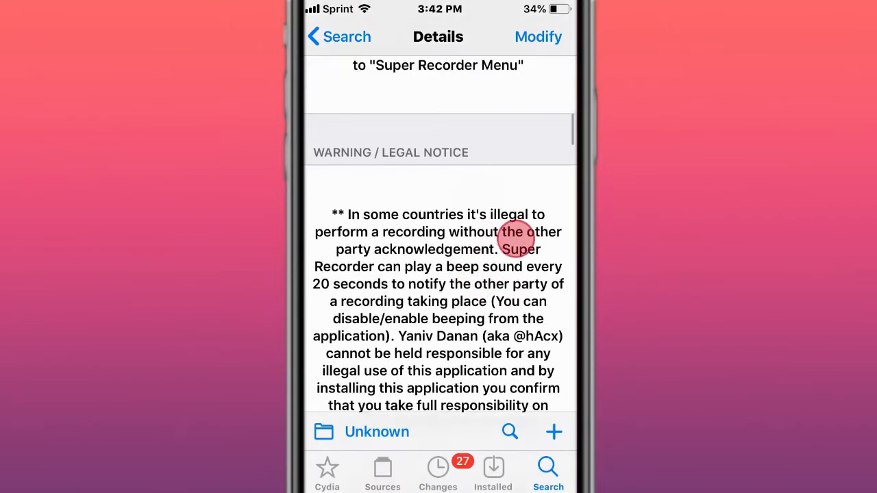
scroll(up, 3)
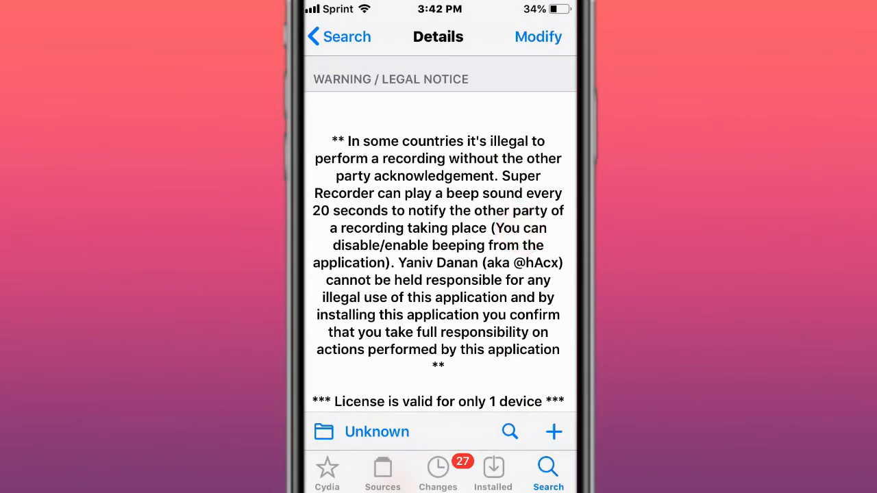
scroll(down, 3)
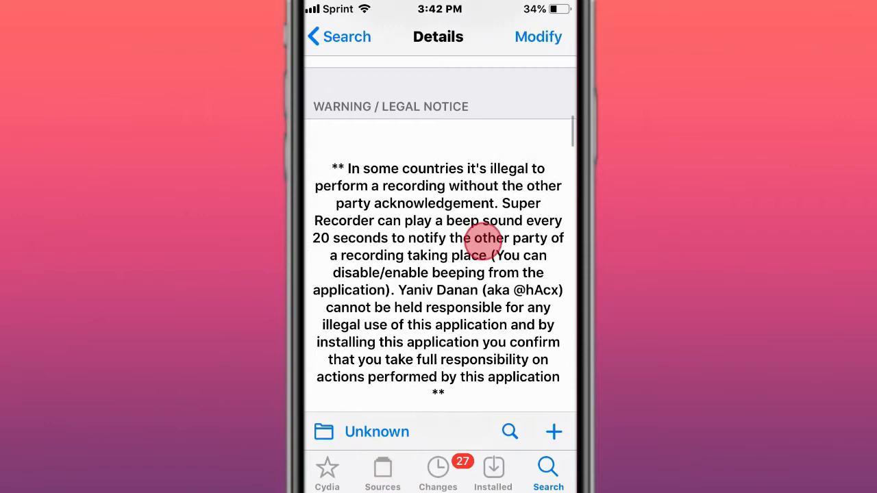
scroll(up, 3)
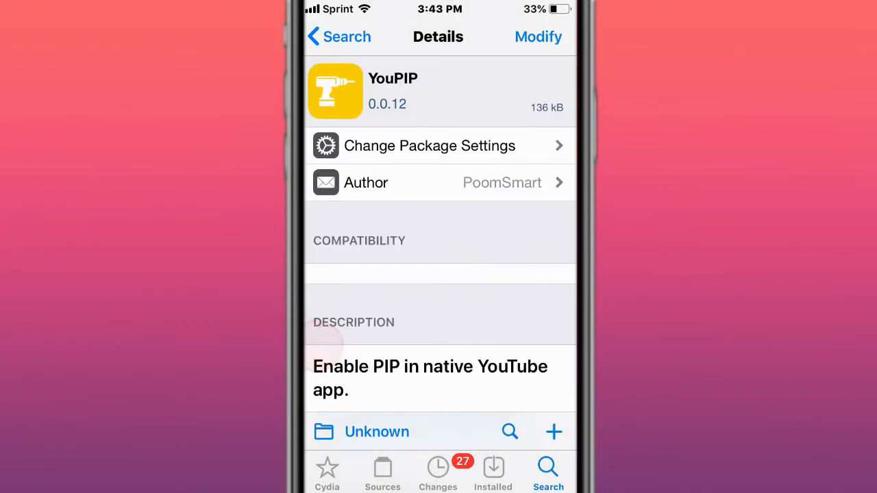
Read through the Pictter and TikTok God descriptions
scroll(up, 3)
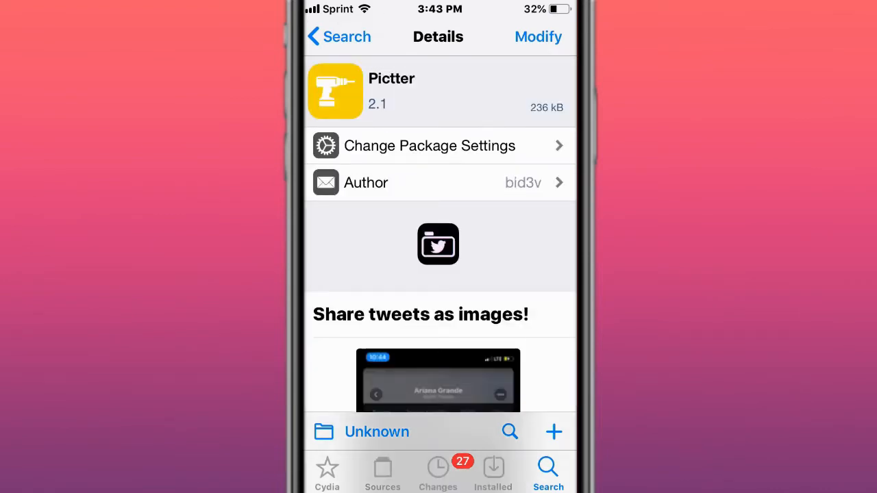
scroll(down, 3)
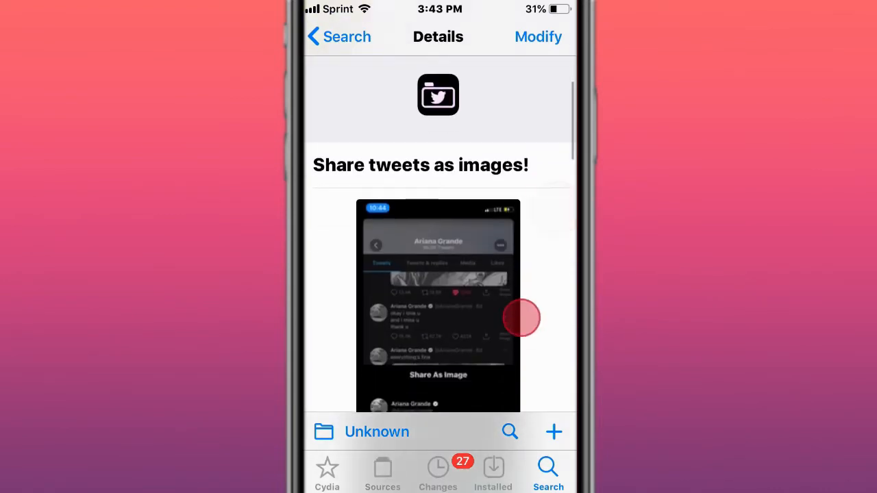
scroll(down, 3)
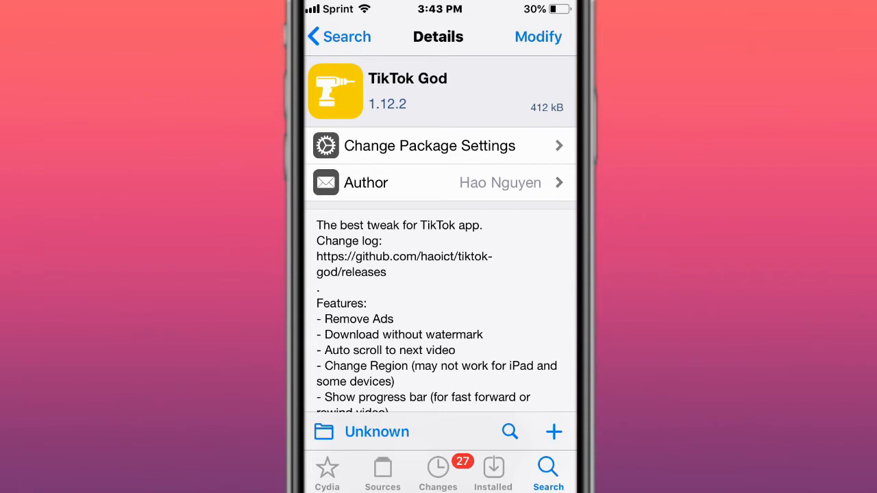
scroll(down, 3)
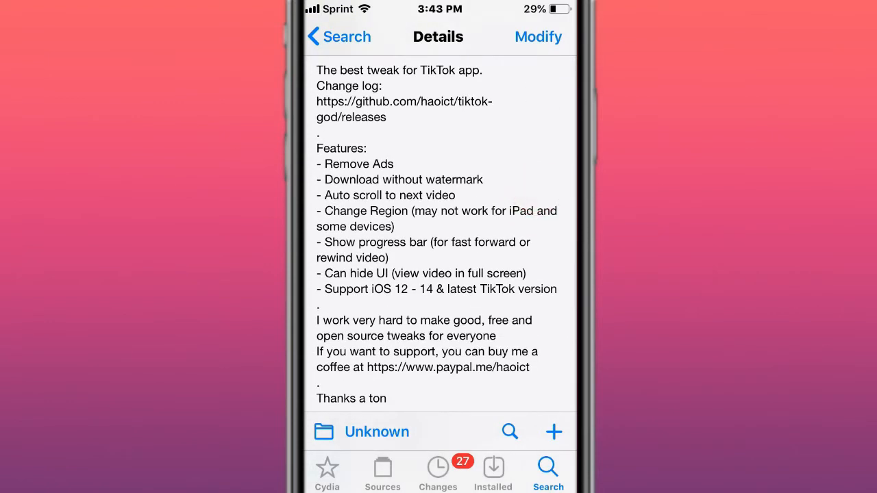
scroll(down, 3)
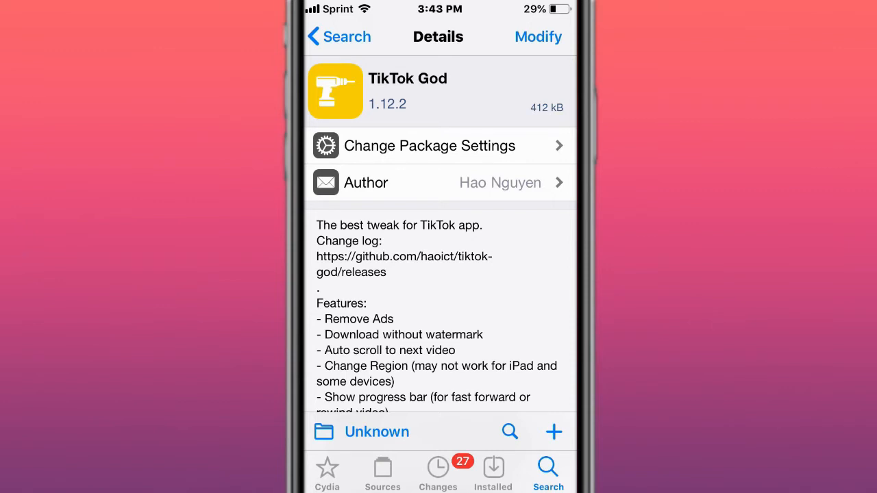
scroll(down, 3)
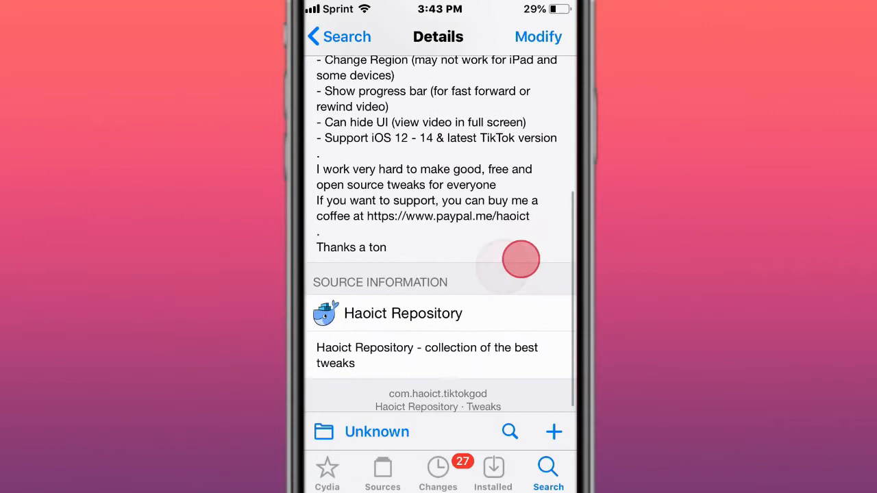
Look over the Anemone, raspberry and ListeningModeActivator pages
scroll(up, 3)
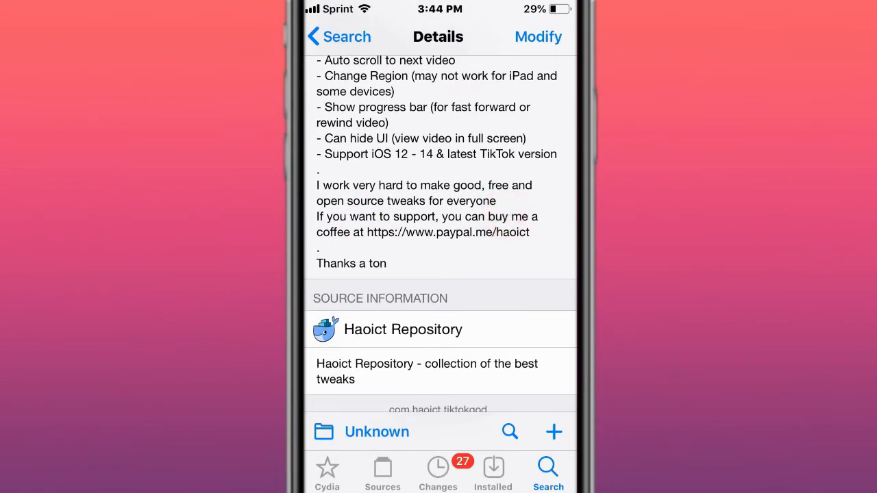
scroll(down, 3)
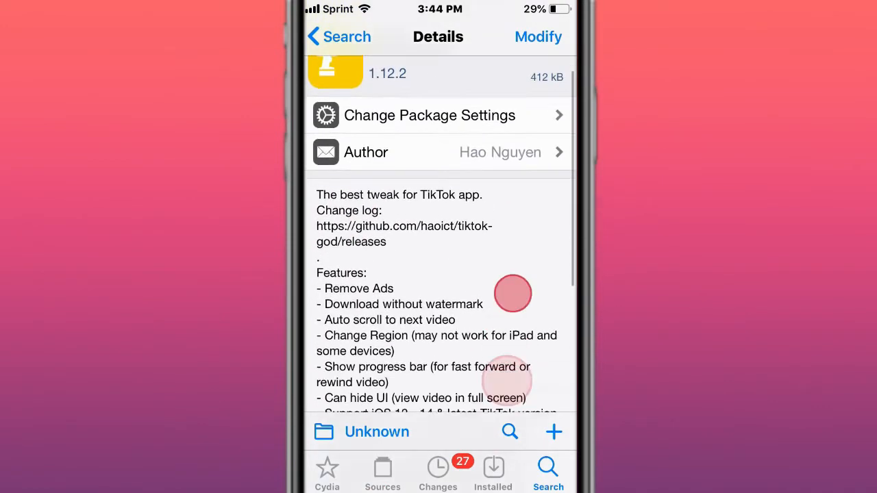
scroll(up, 3)
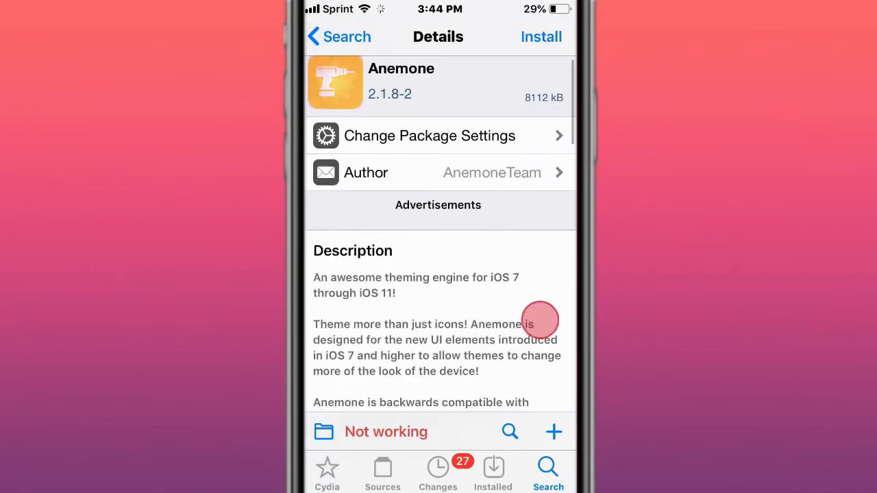
scroll(up, 3)
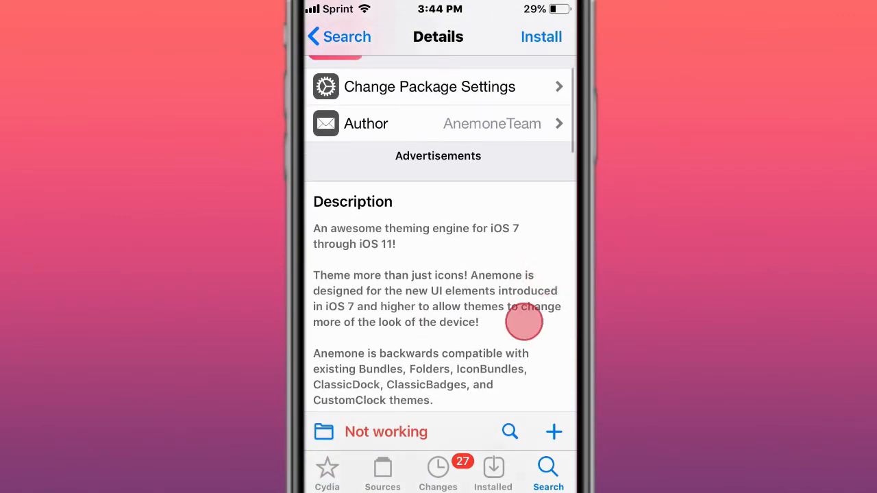
scroll(up, 3)
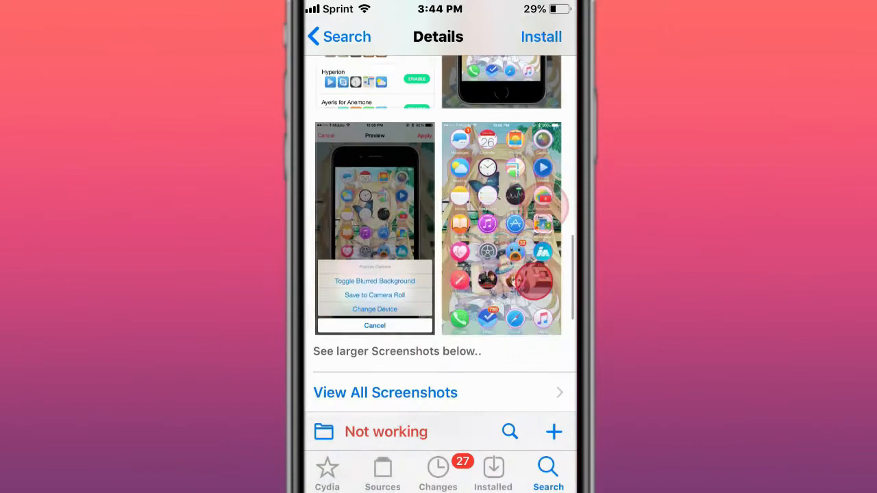
scroll(up, 3)
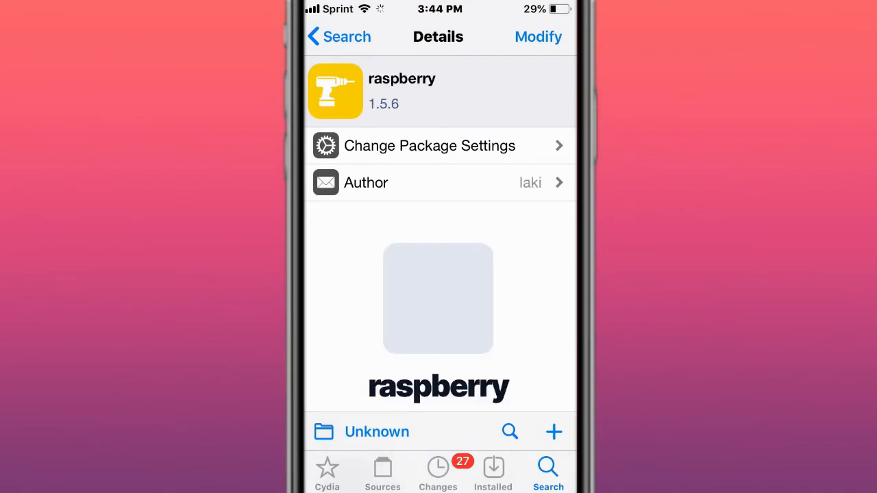
scroll(up, 3)
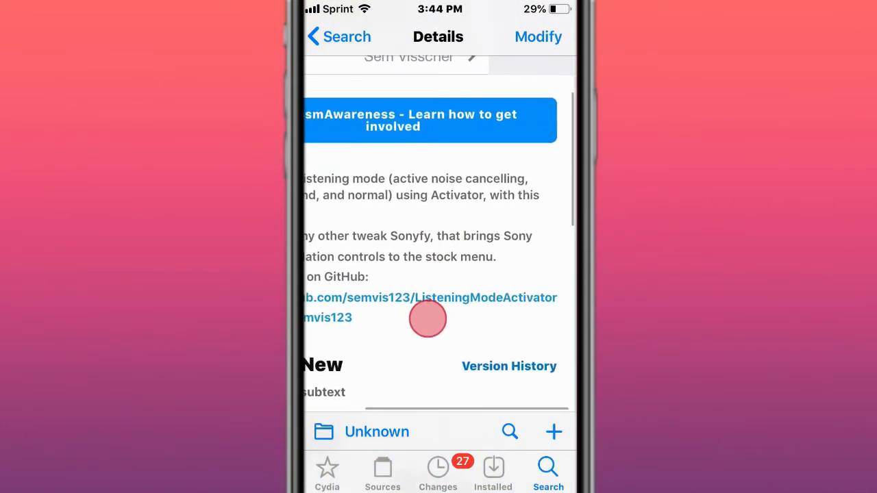
Scroll the 1ONE and Stalky pages and end on BioProtect XS details
scroll(up, 3)
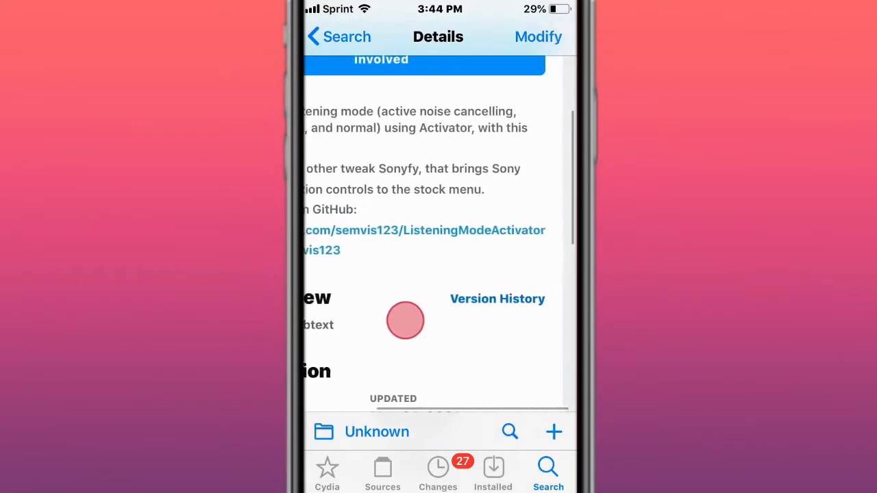
scroll(down, 3)
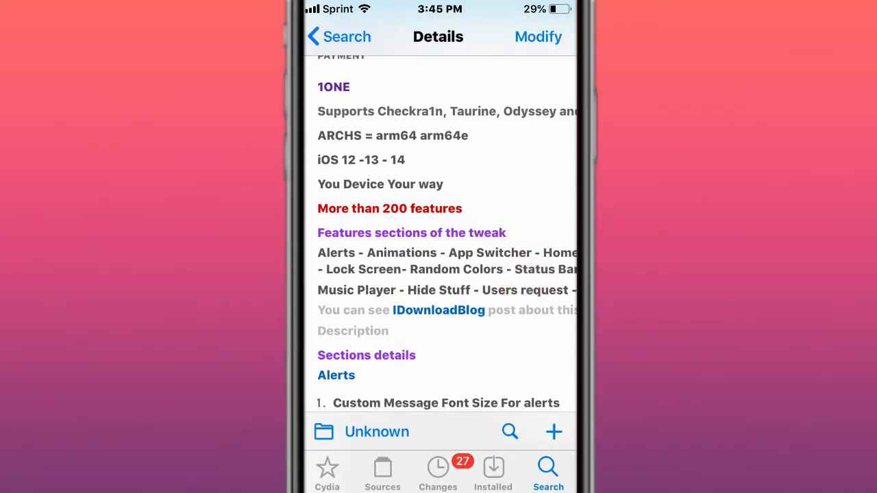
scroll(up, 3)
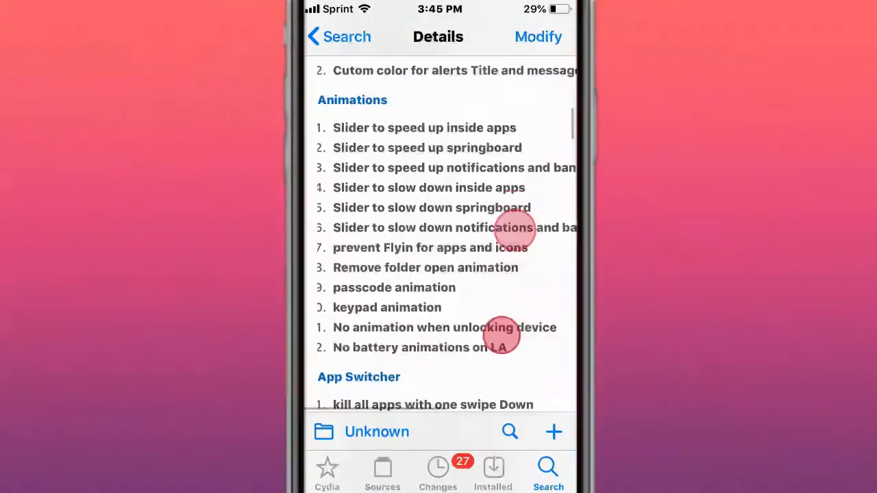
scroll(up, 3)
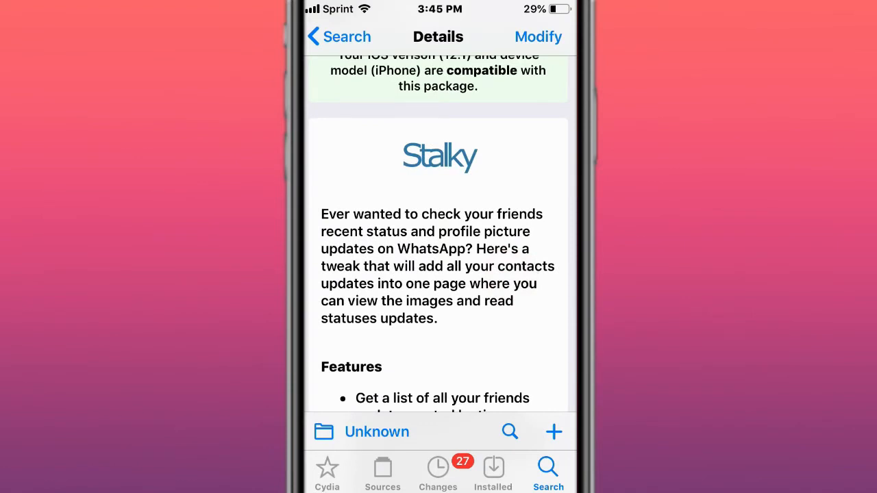
scroll(up, 3)
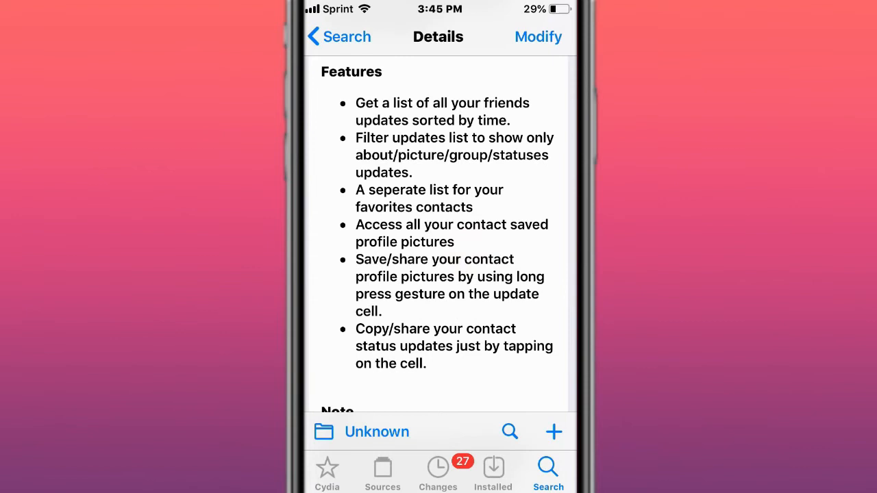
scroll(up, 3)
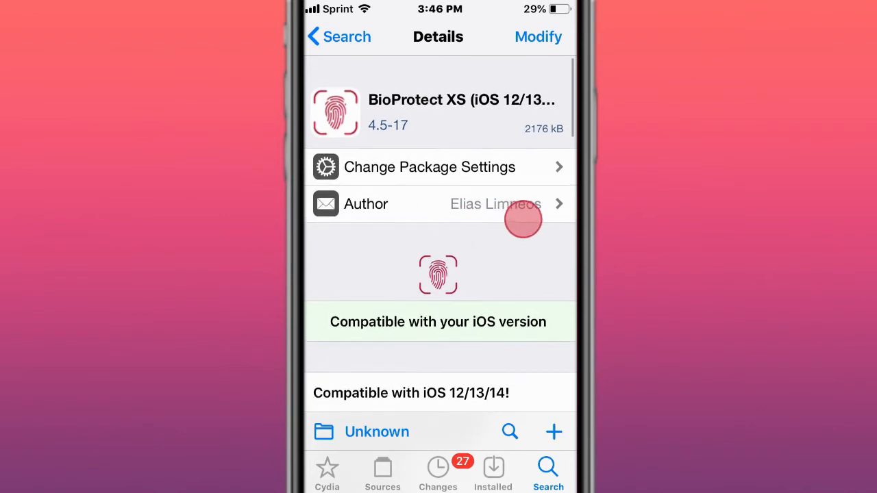
Read BioProtect XS's $2.99 description before the Vinyl page comes up
scroll(down, 3)
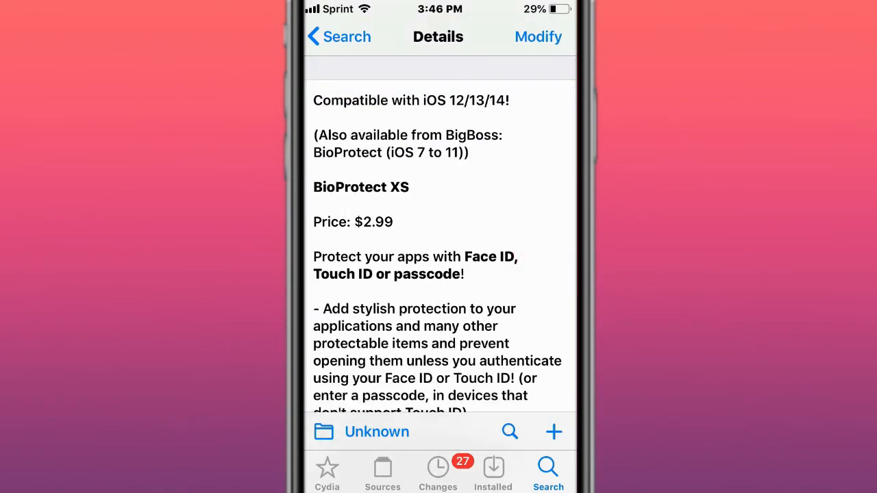
scroll(down, 3)
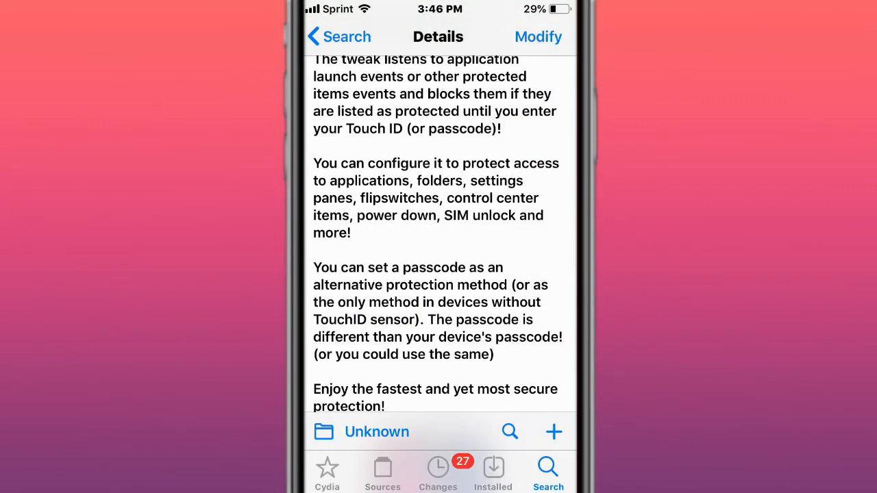
scroll(down, 3)
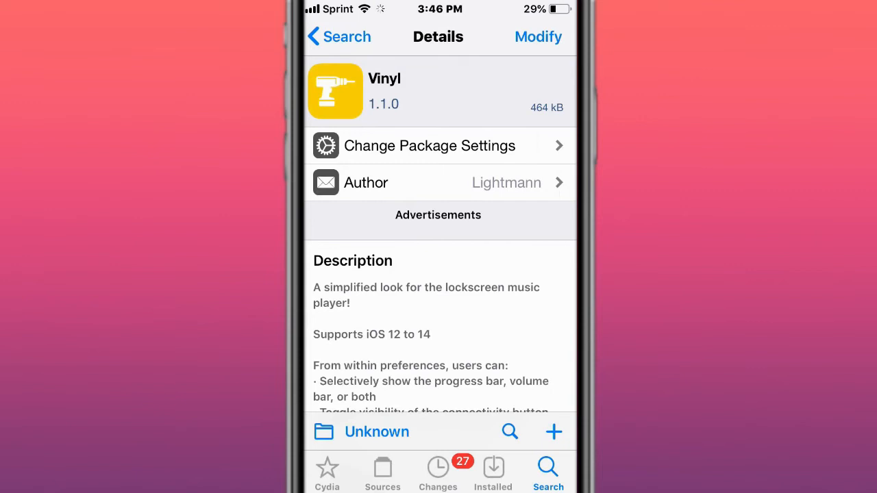
Read SmoothLockX's lockscreen description and SafariWallpaper's screenshots
scroll(up, 3)
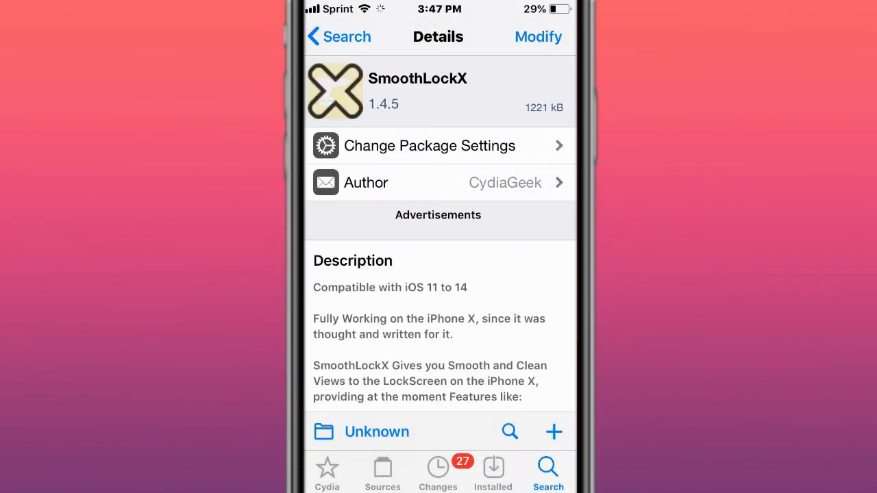
scroll(down, 3)
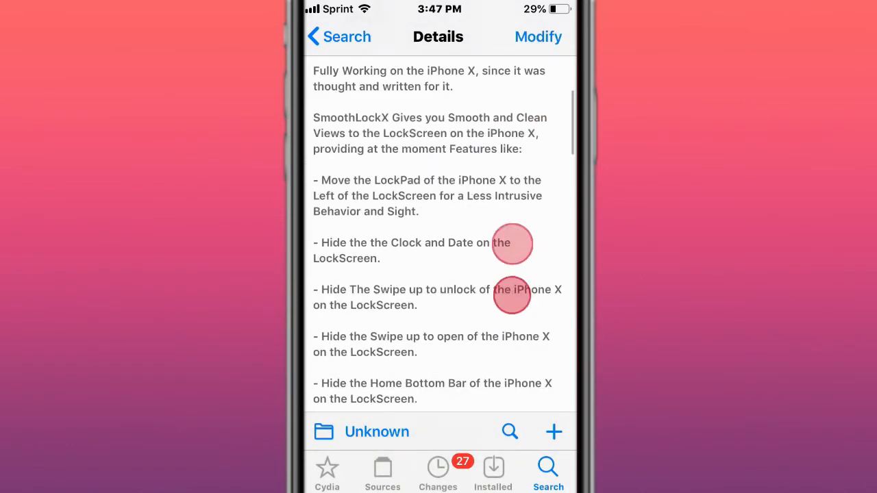
scroll(down, 3)
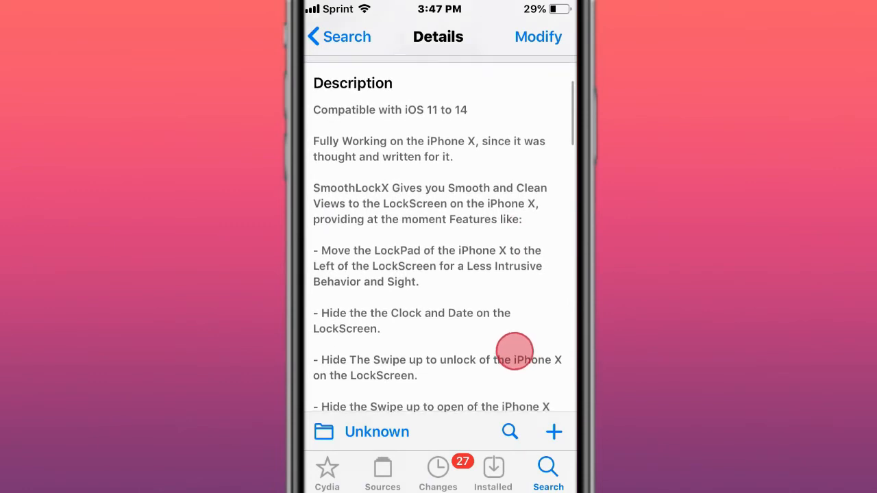
scroll(up, 3)
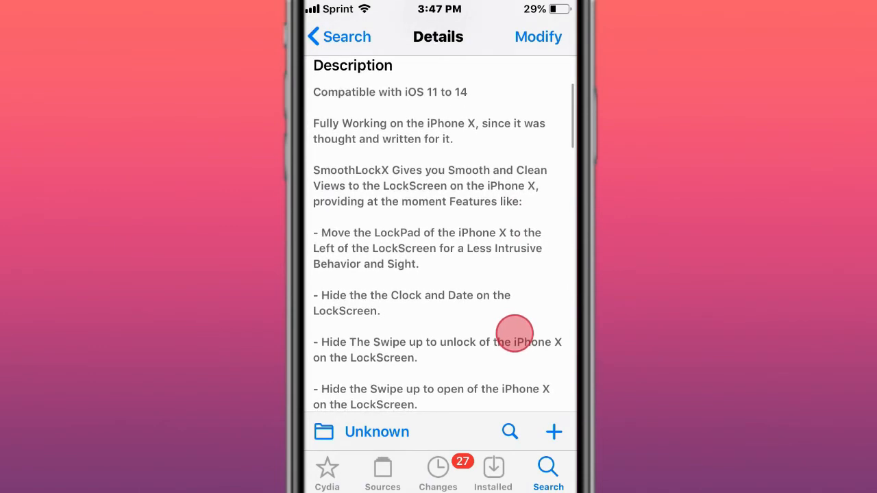
scroll(up, 3)
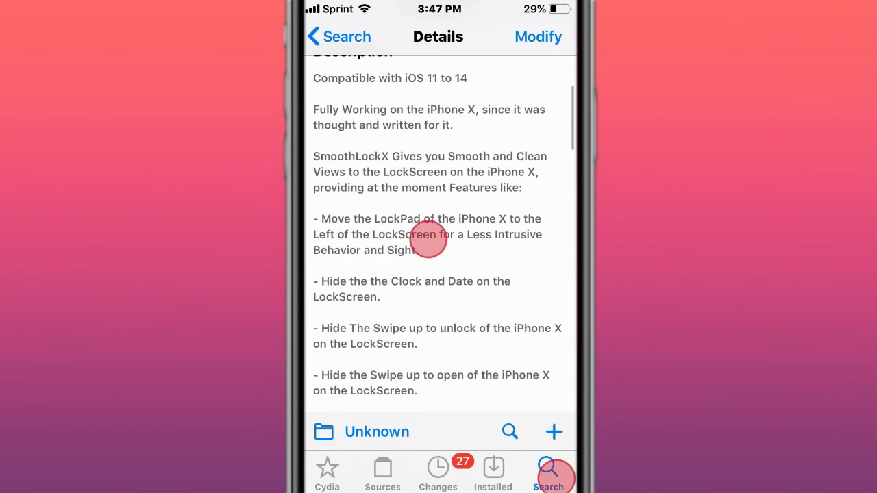
scroll(up, 3)
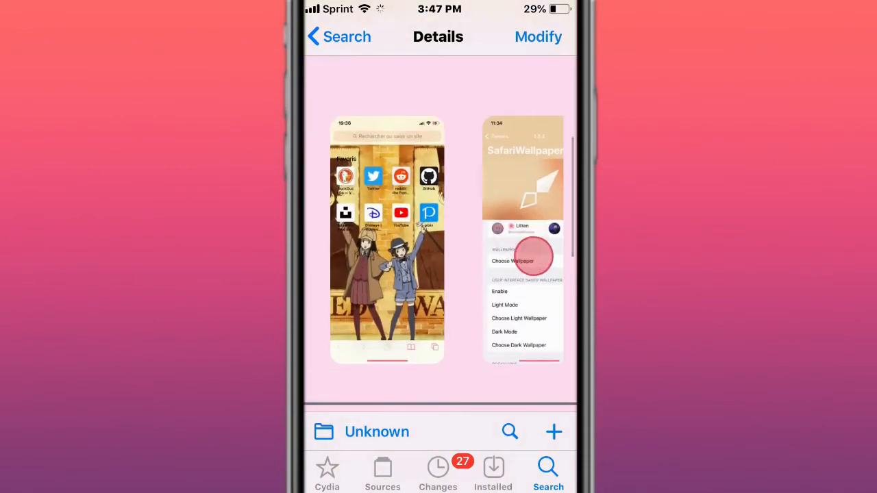
Scroll an Apple Pencil tweak's description and reach the Stealth Cam page
scroll(down, 3)
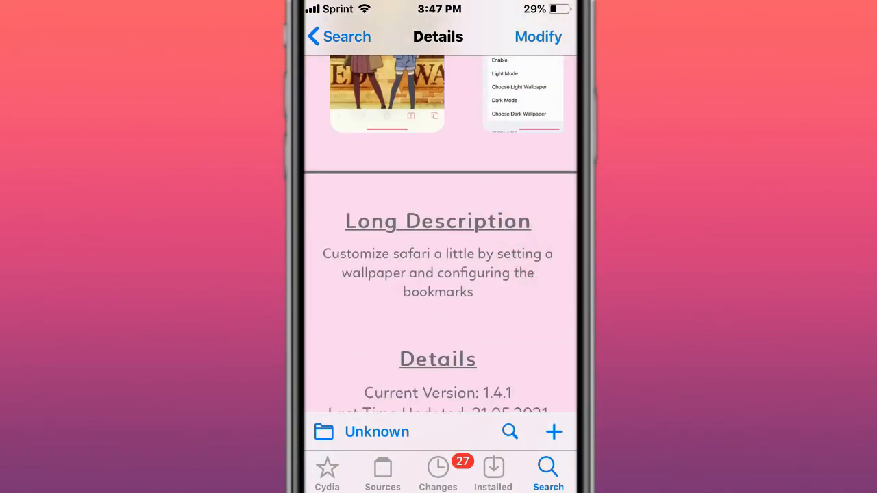
scroll(down, 3)
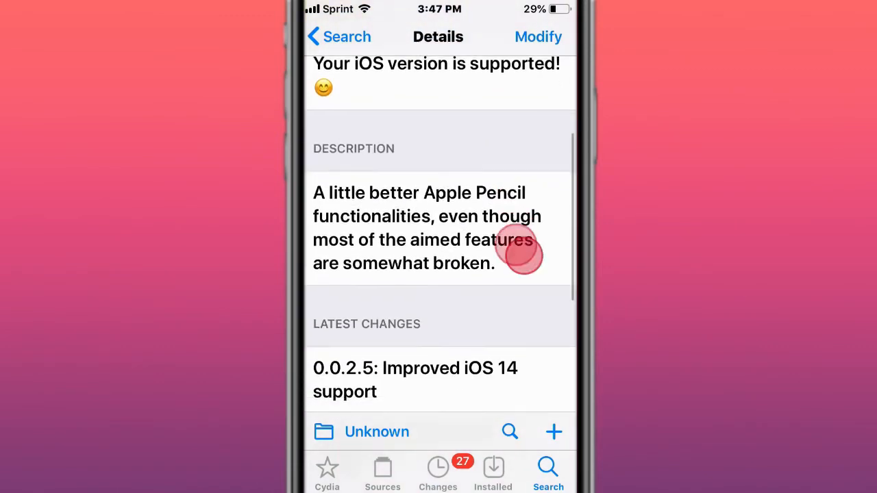
scroll(up, 3)
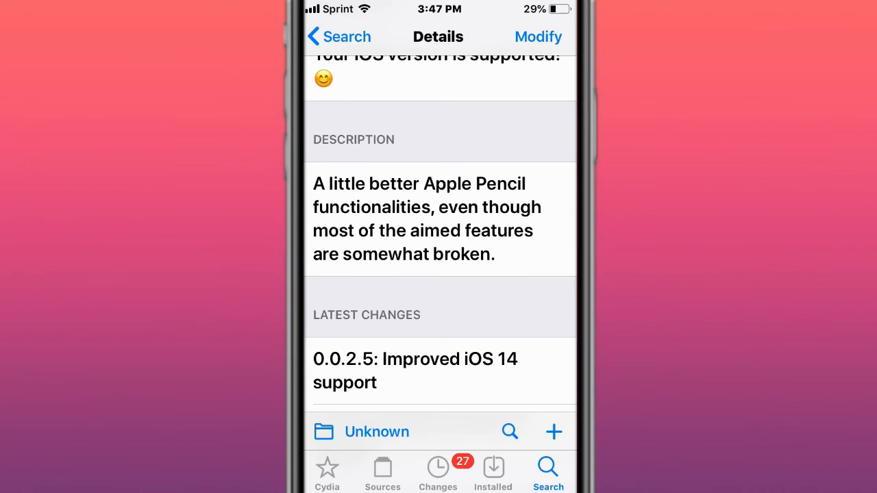
scroll(down, 3)
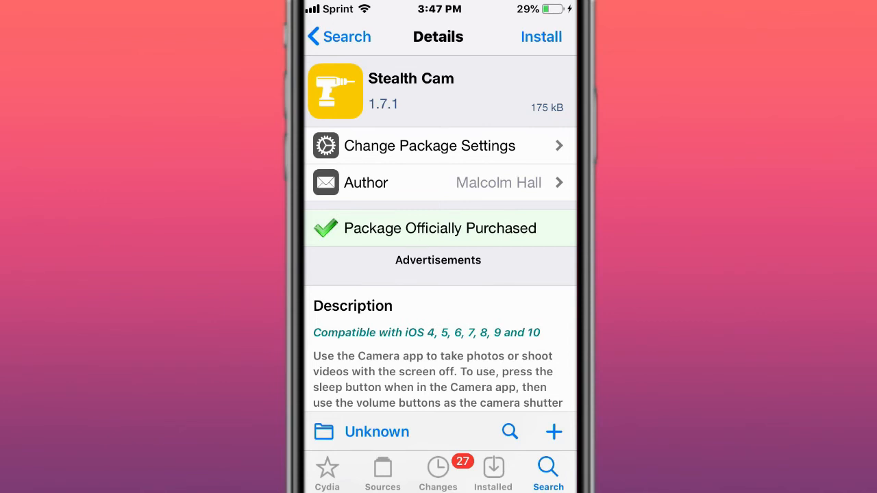
Check Stealth Cam's iOS compatibility status, dismiss it, and move on to Apace 3 beta and Translomatic
scroll(down, 3)
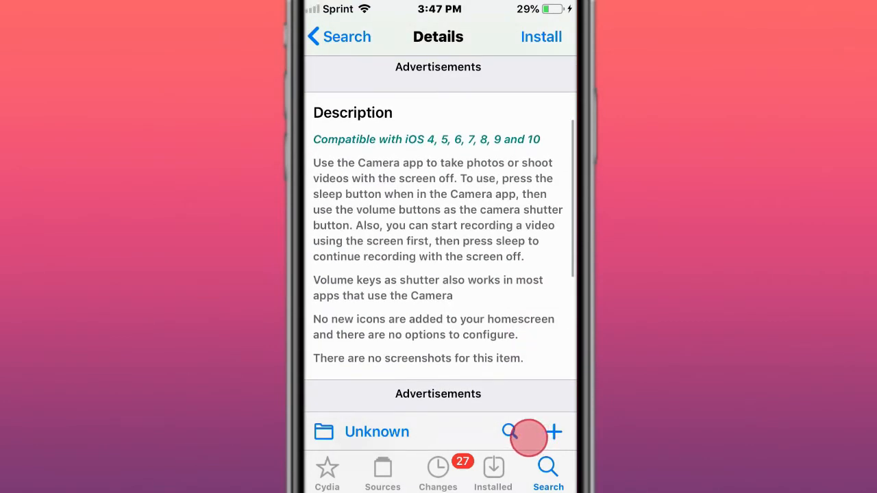
click(540, 36)
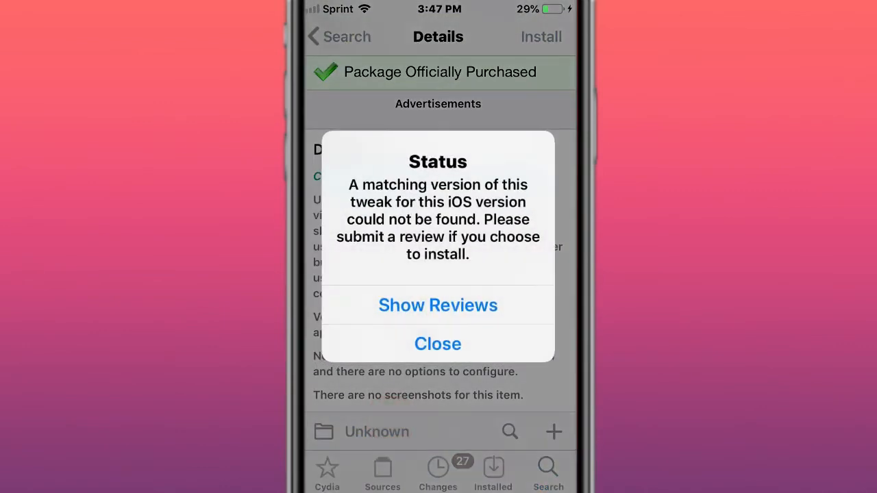
click(438, 342)
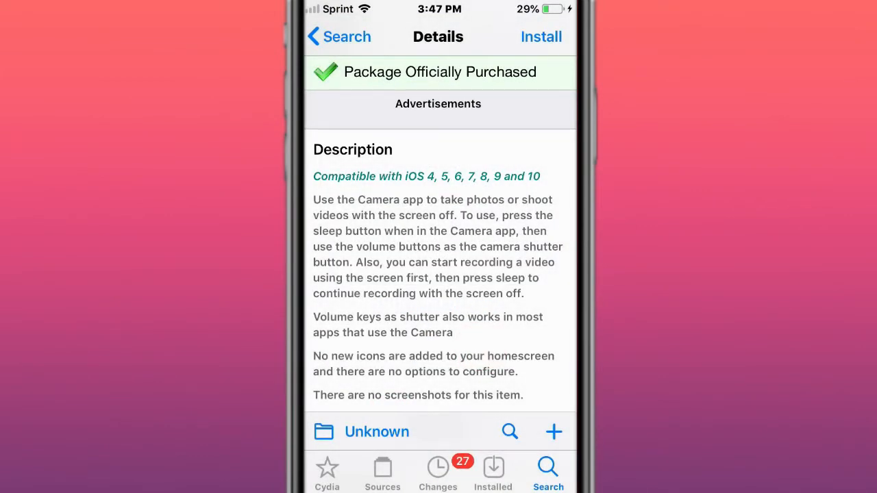
scroll(up, 3)
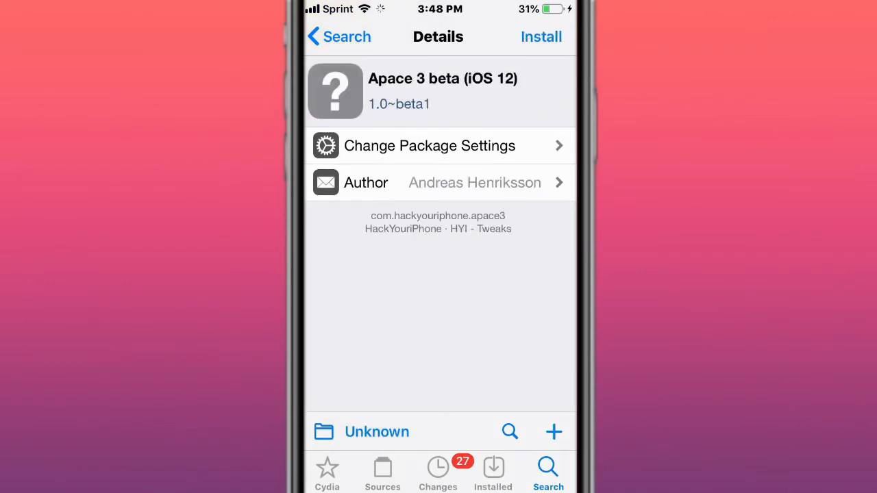
scroll(down, 3)
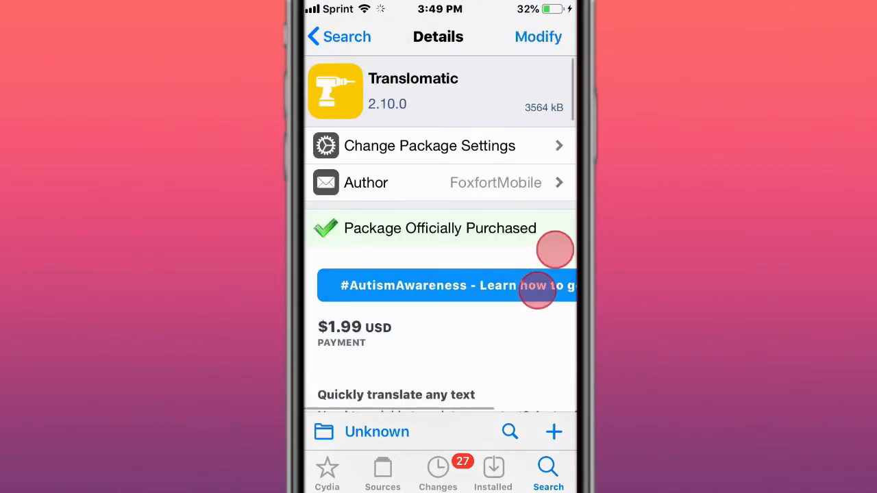
Scroll Translomatic's version info and bring up CopyLog's $2.49 description
scroll(down, 3)
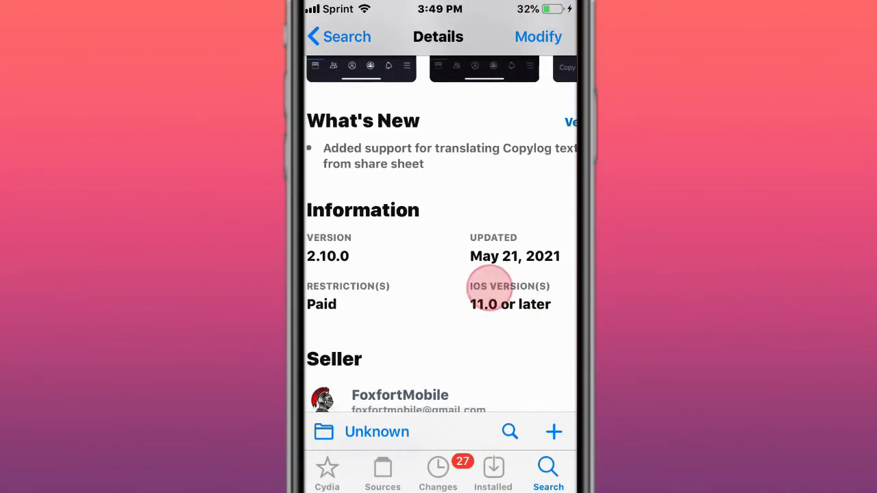
scroll(down, 3)
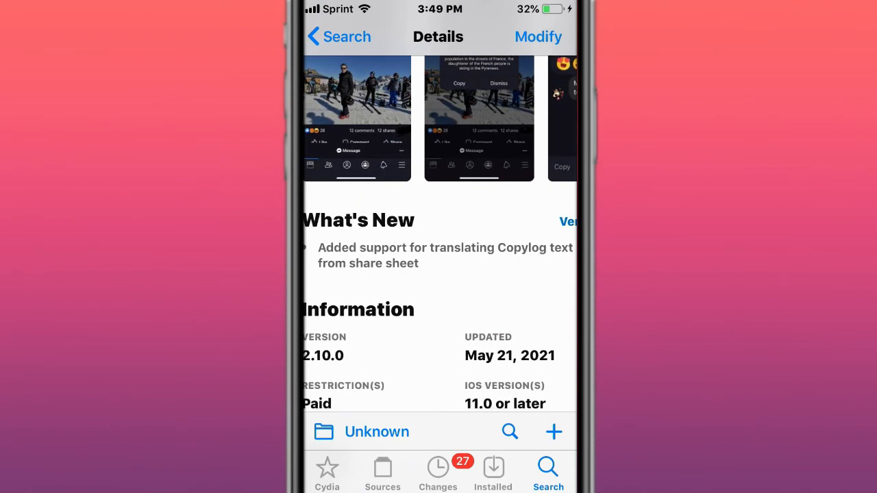
click(502, 312)
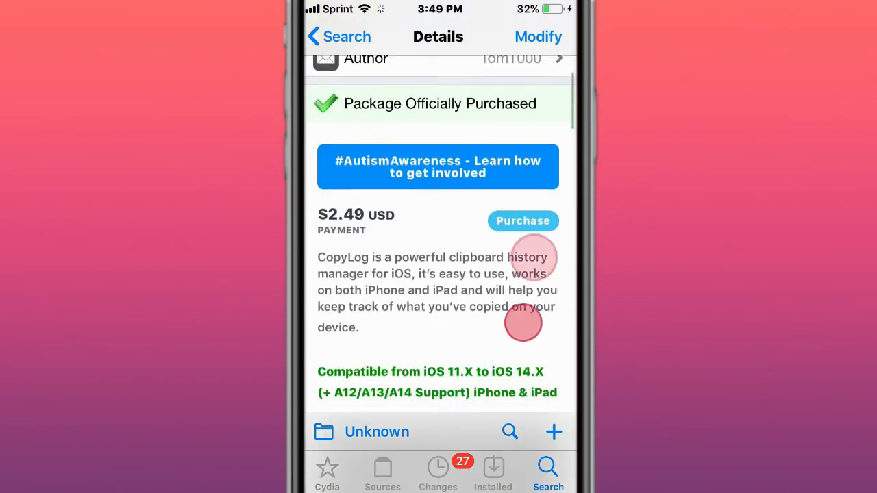
scroll(up, 3)
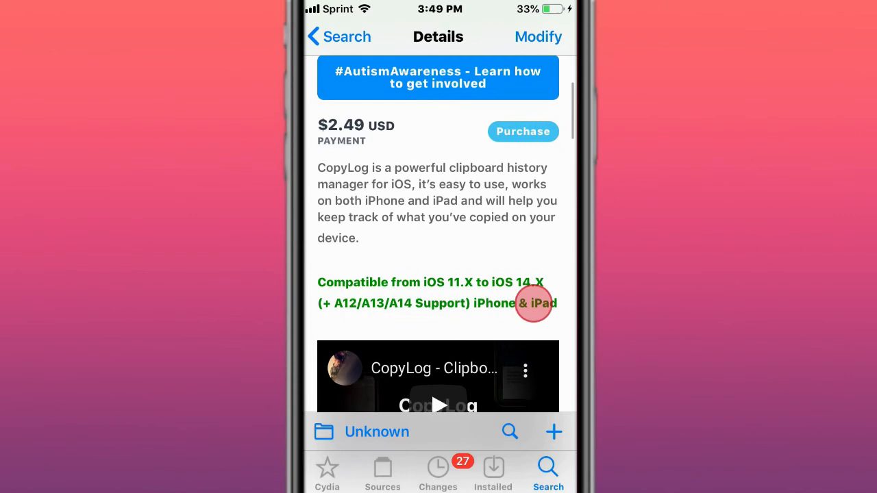
Read CopyLog's description down to the COVID-19 vaccination record tweak
scroll(down, 3)
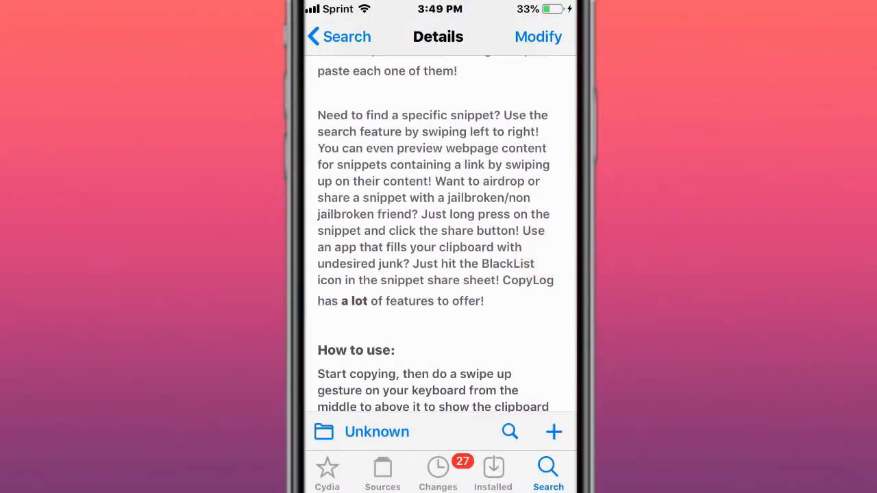
scroll(down, 3)
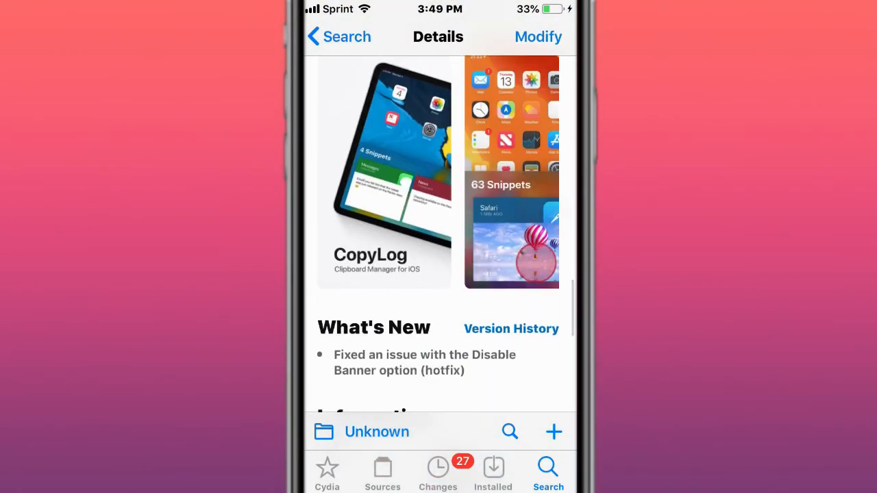
scroll(down, 3)
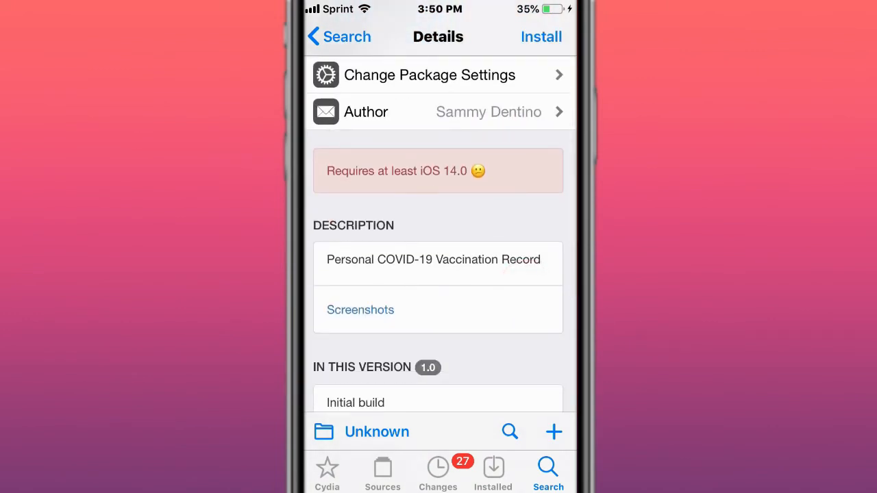
View SafePass's vaccination screenshots, return, and scroll the power-off tweak toward Globalize 0.3.2
scroll(down, 3)
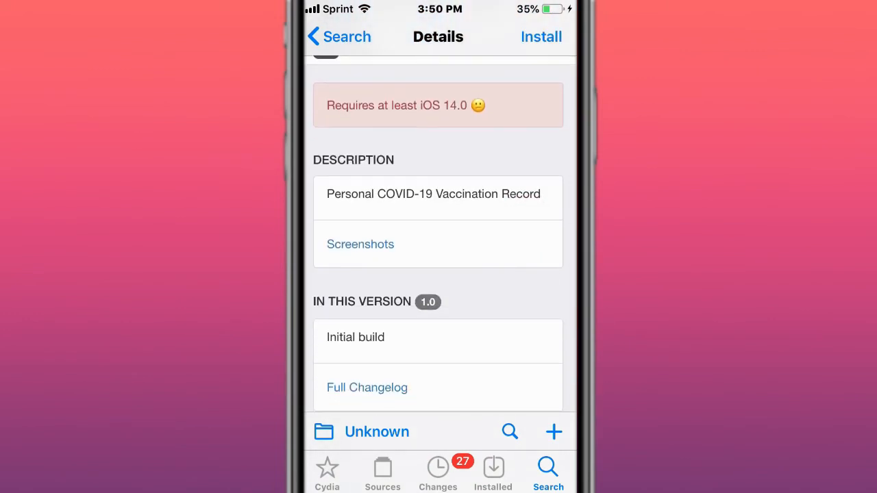
click(360, 244)
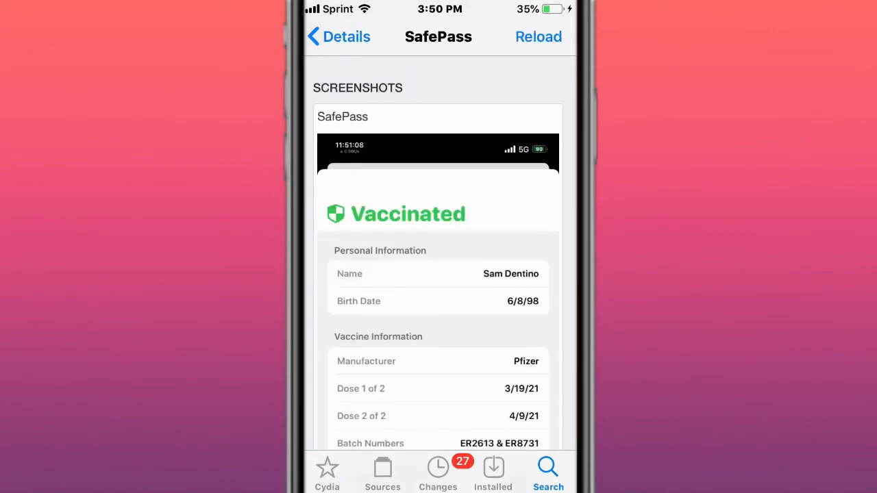
click(337, 36)
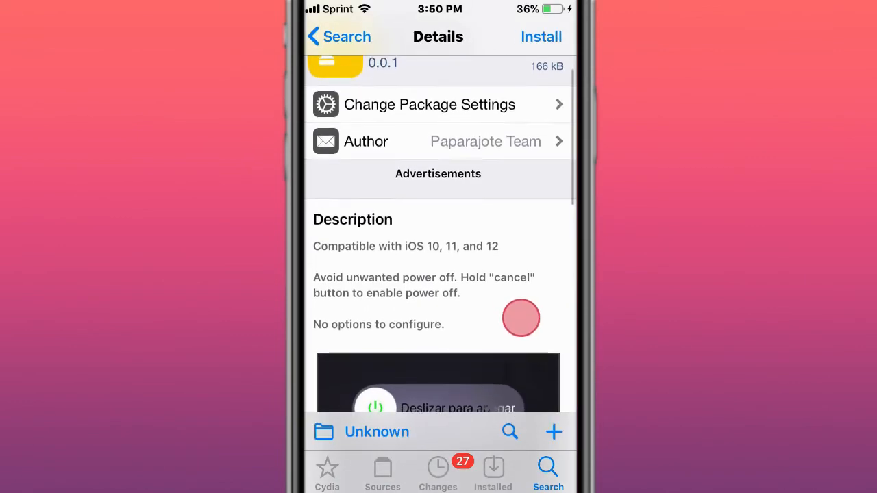
scroll(down, 3)
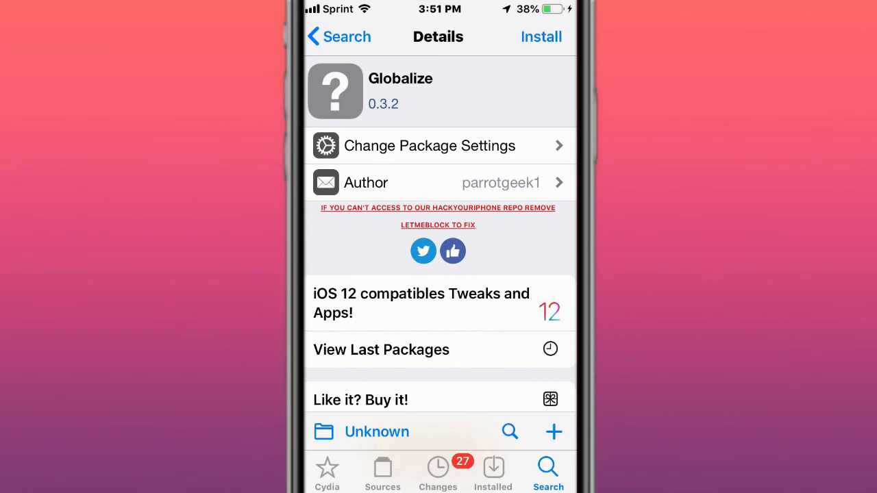
scroll(down, 3)
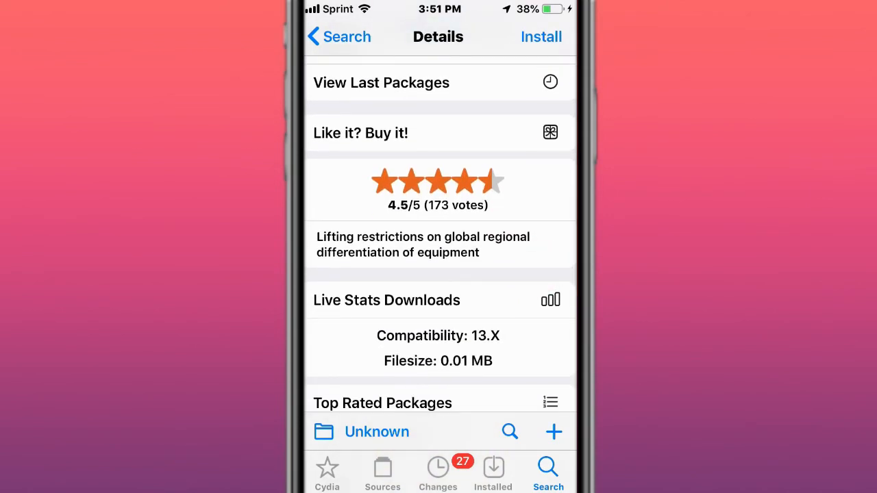
scroll(up, 3)
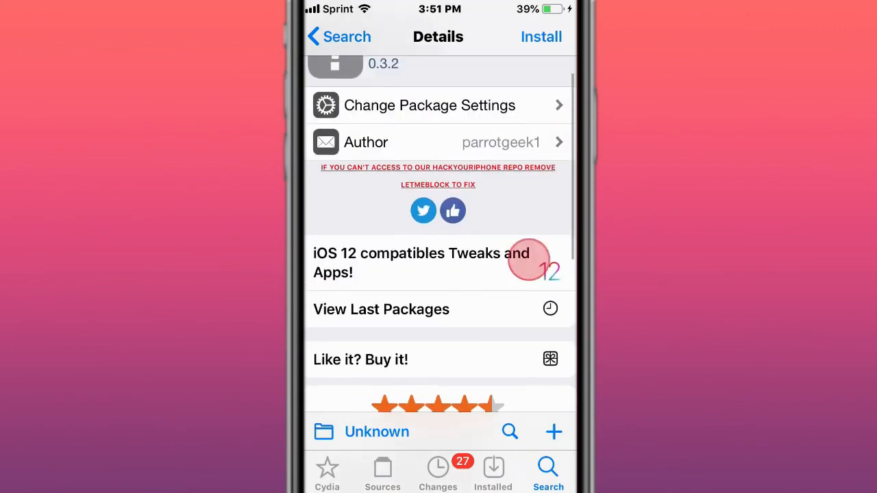
scroll(up, 3)
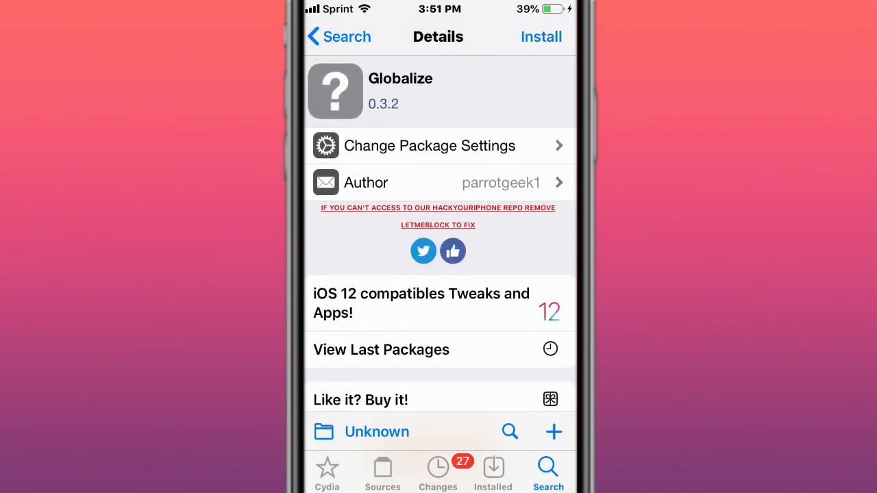